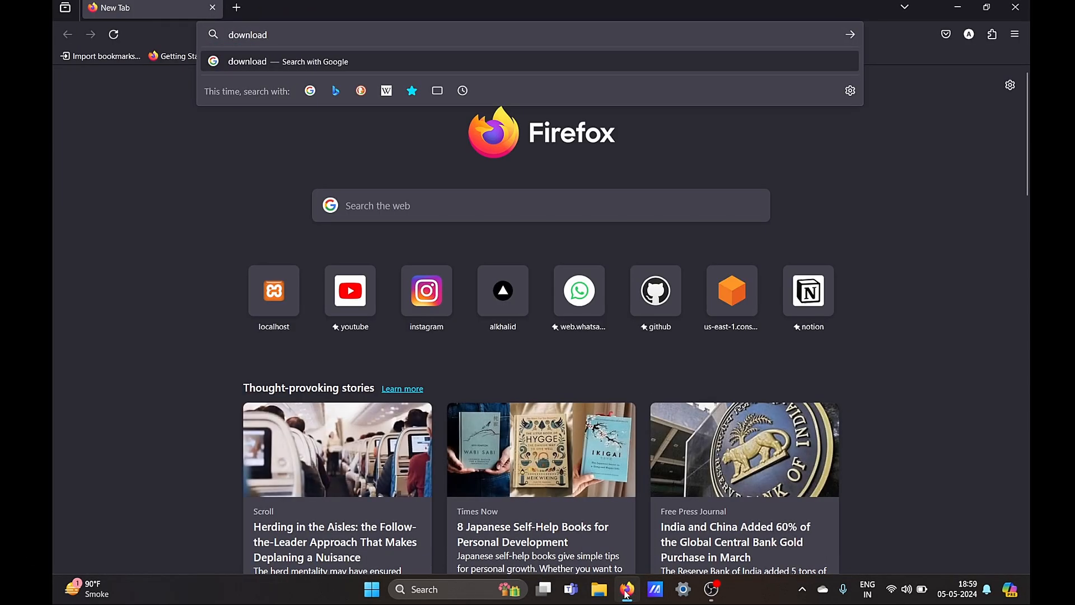
Search Google for 'download vs code' and reach the Visual Studio Code download page.
text(vs c)
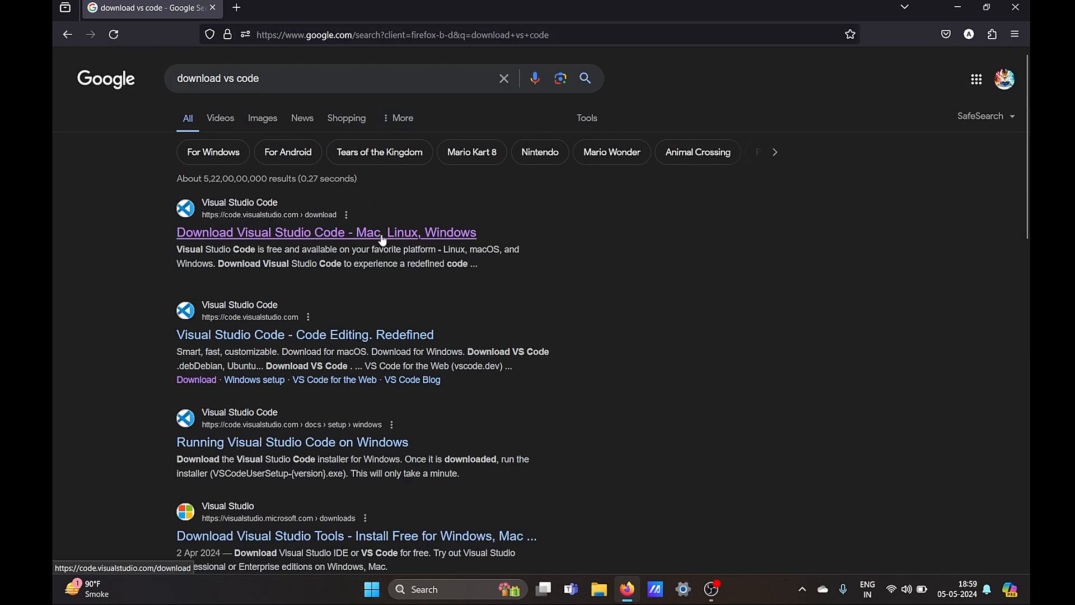
click(326, 233)
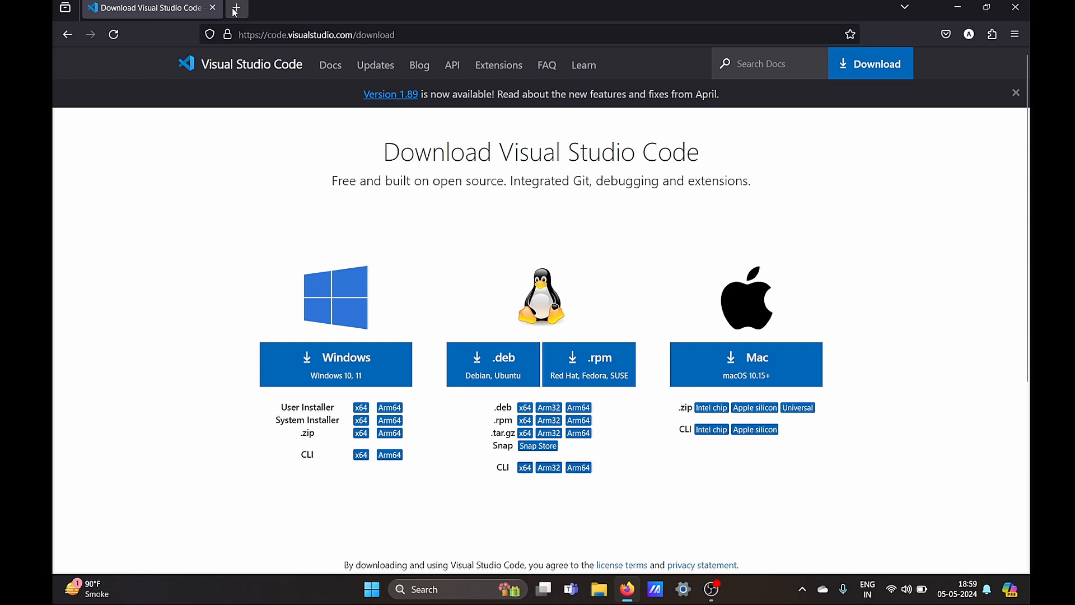
In a new tab, search 'node js' and reach the Node.js v22.1.0 download page.
click(236, 8)
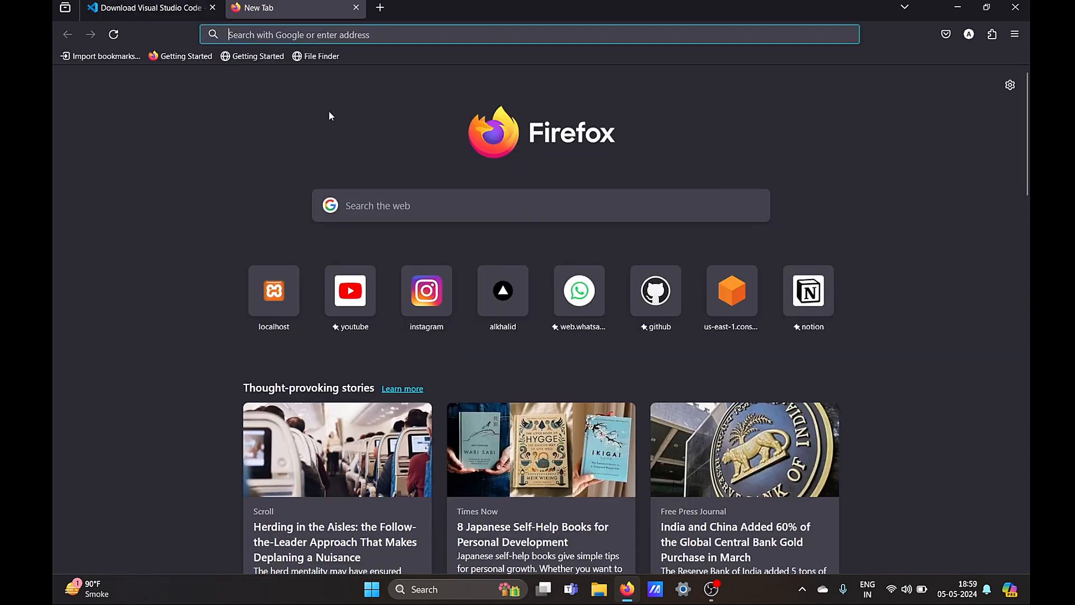
click(540, 205)
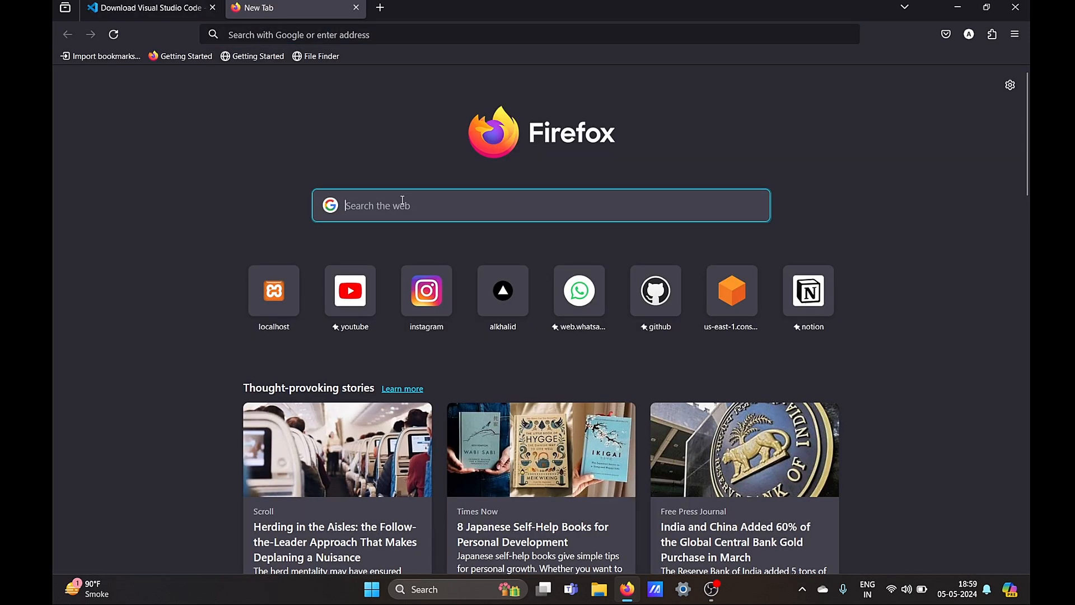
text(node js)
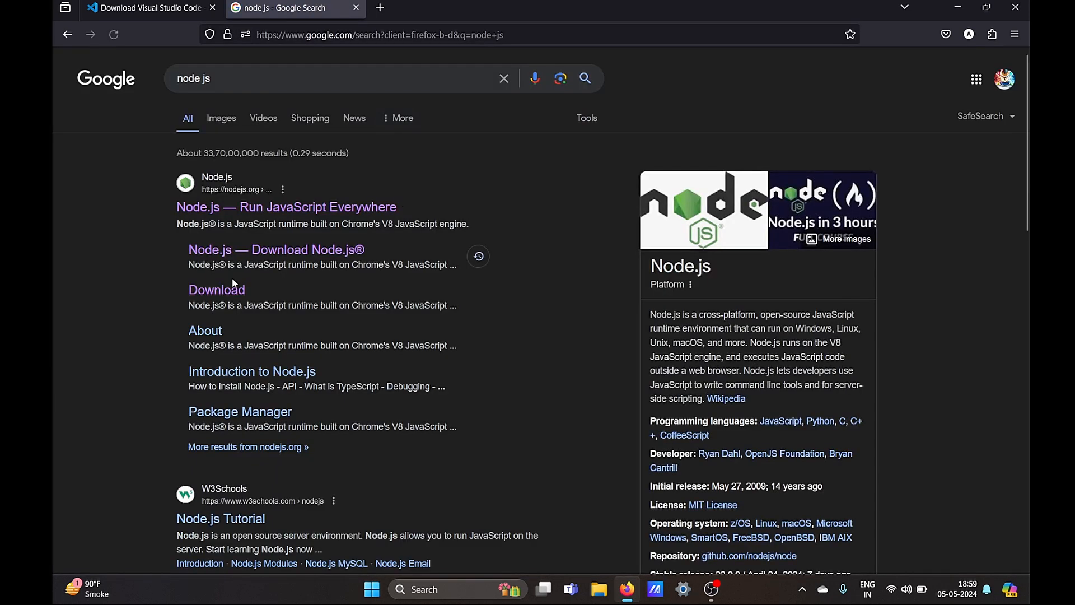
click(276, 248)
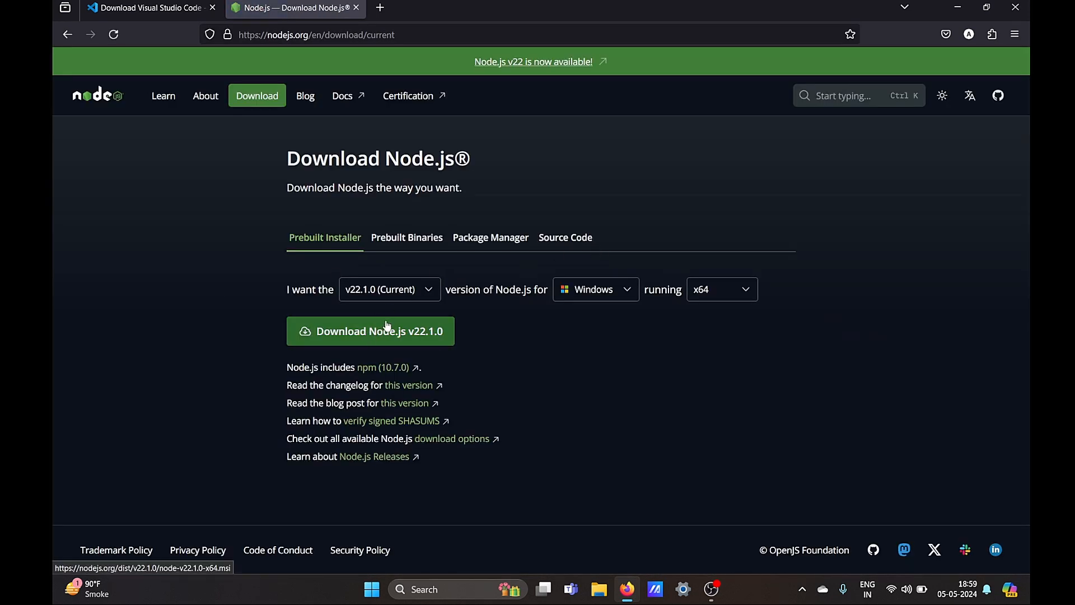
mouse_move(595, 289)
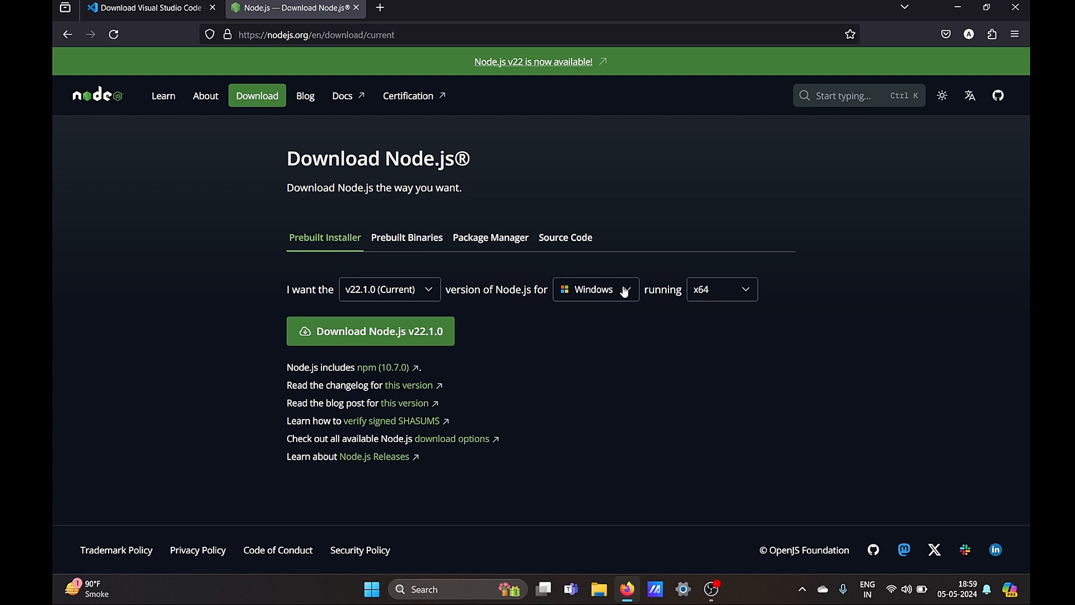
click(594, 289)
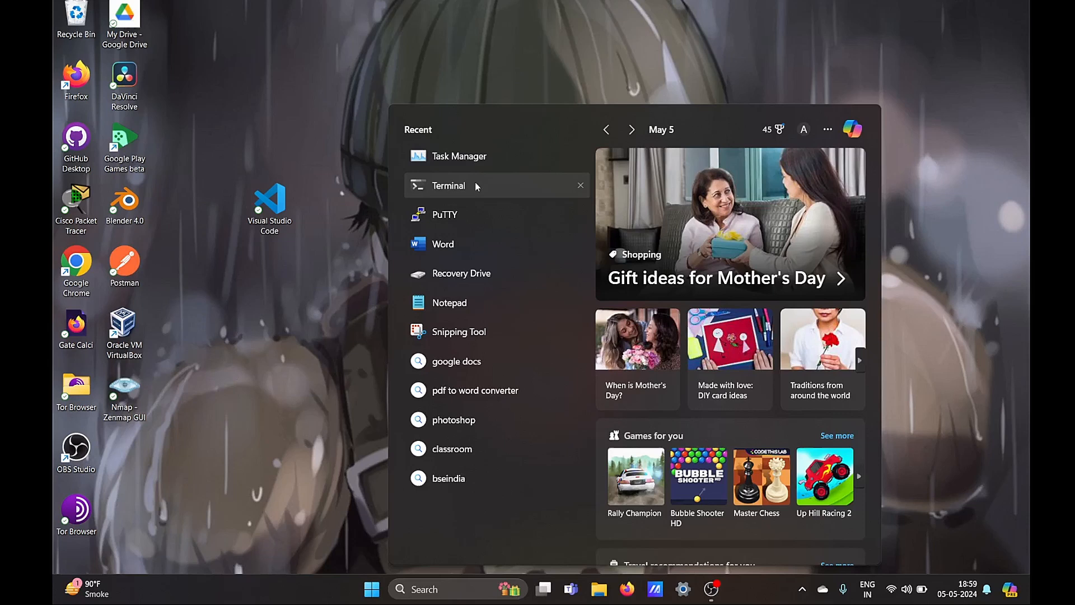
Check the installed Node.js (v18.17.0) and npm versions with node -v and npm -v in PowerShell.
click(448, 184)
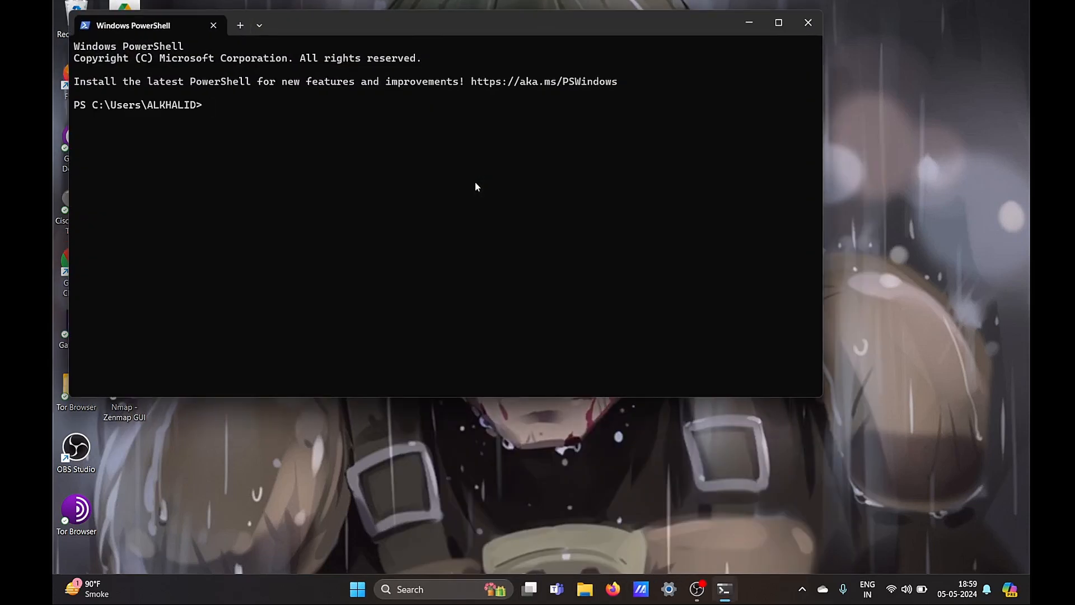
text(node -v)
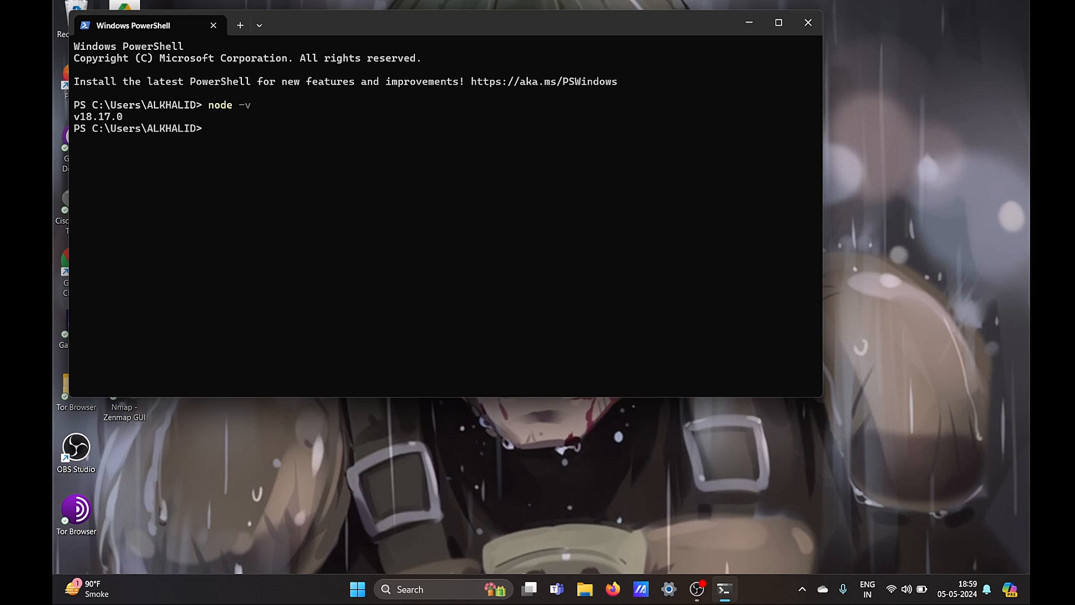
text(npm)
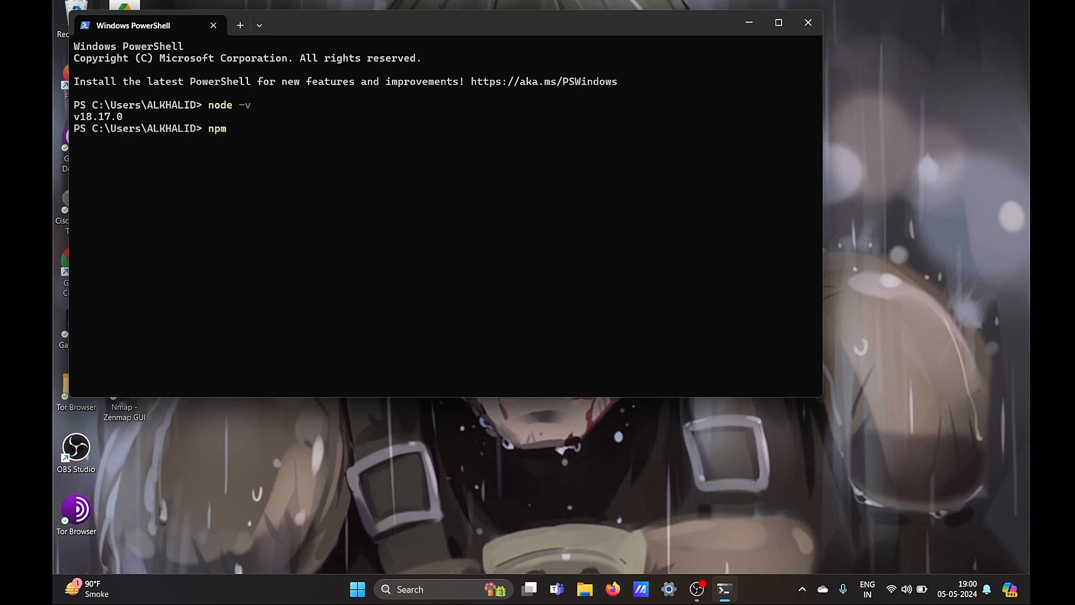
text(-v)
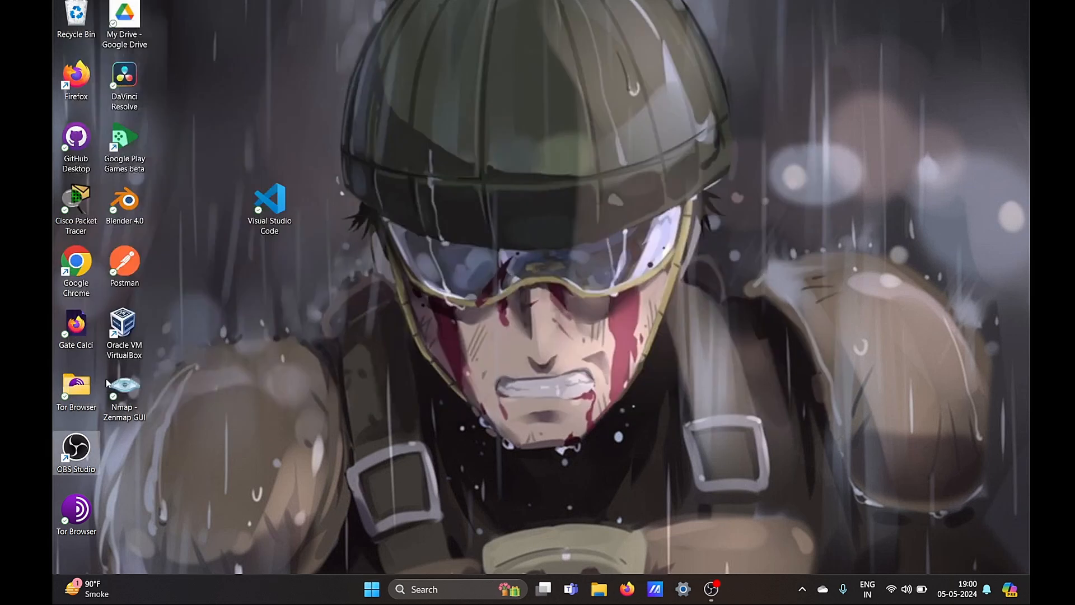
Launch VS Code on the node app folder, dismiss the Welcome page and begin a new file.
double_click(270, 206)
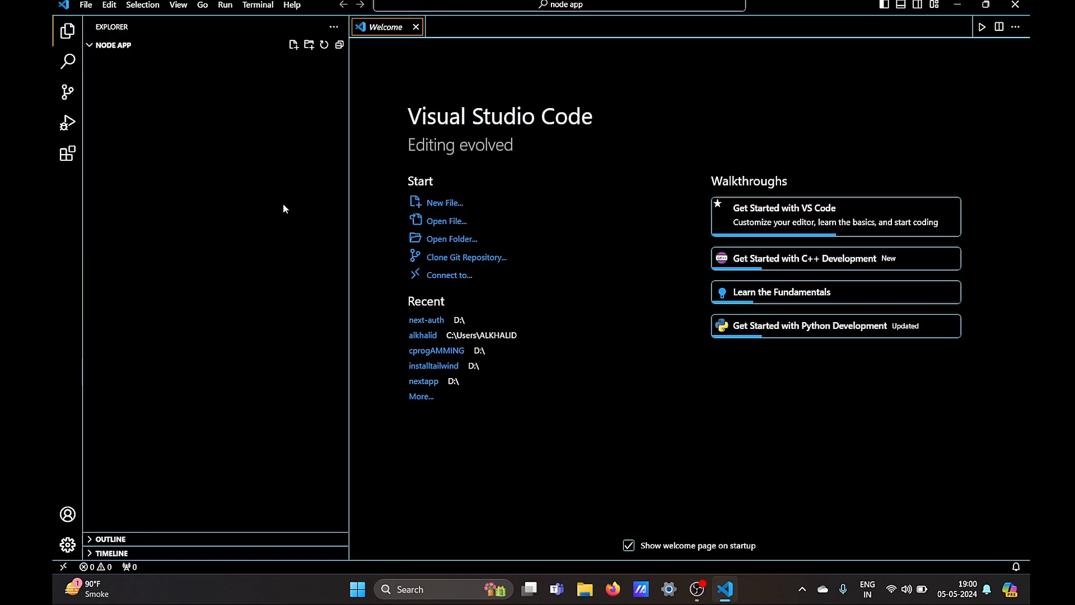
click(414, 27)
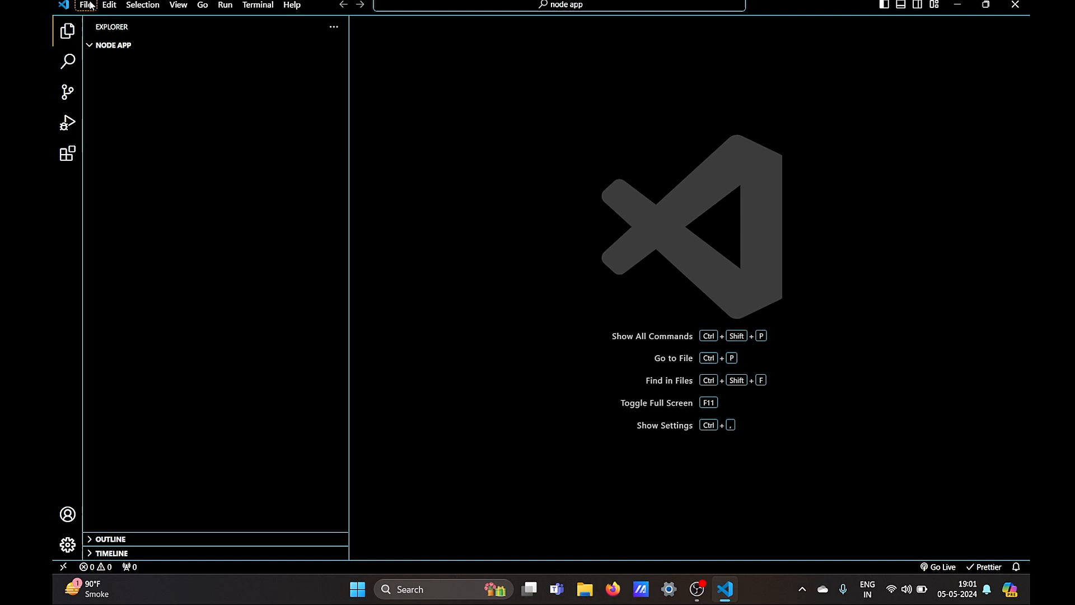
click(85, 5)
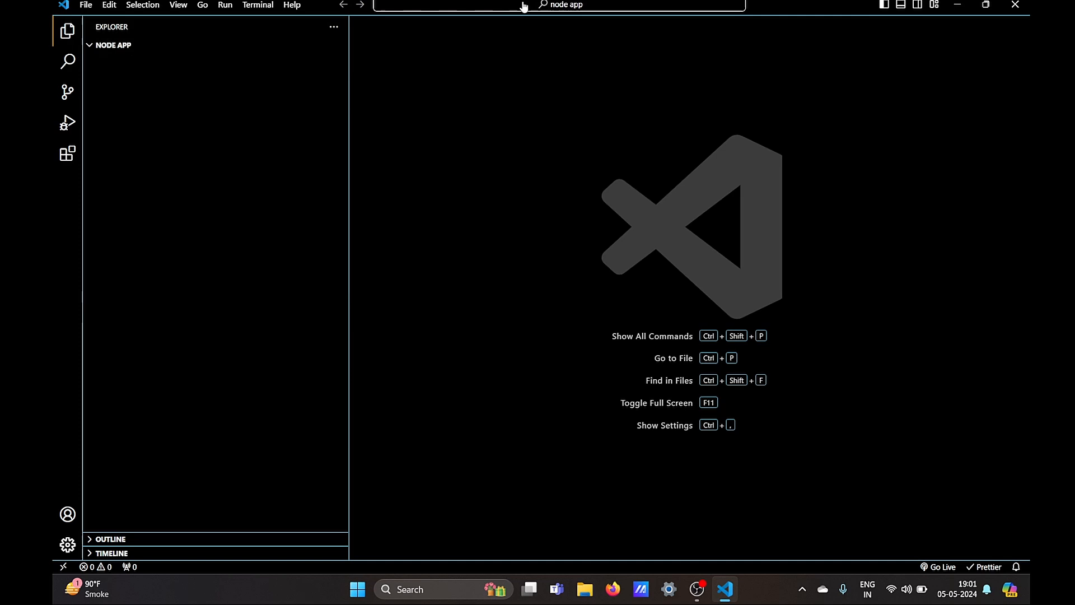
mouse_move(293, 45)
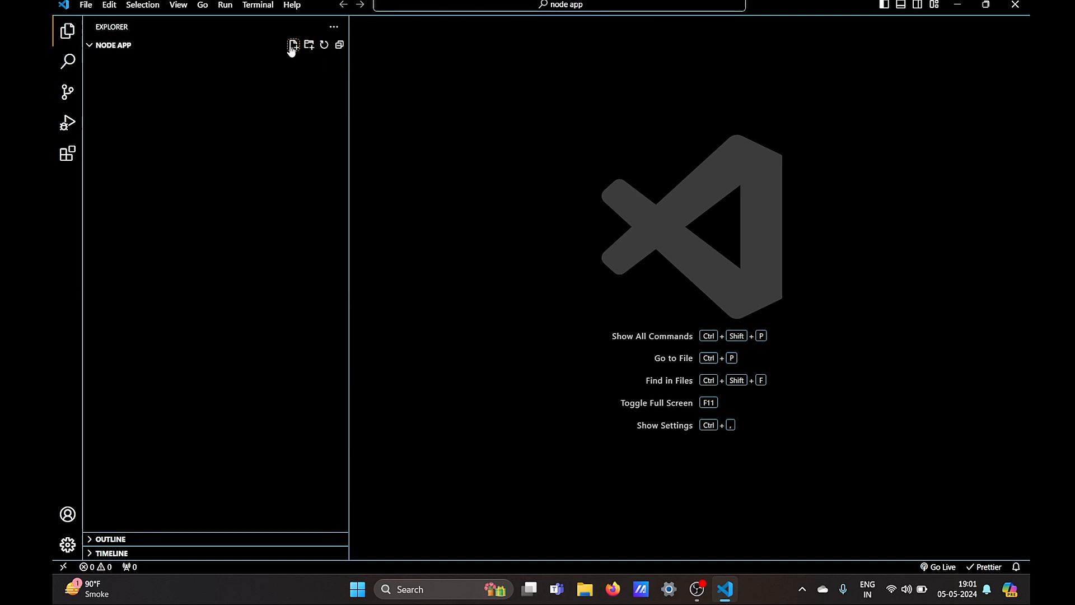
click(293, 45)
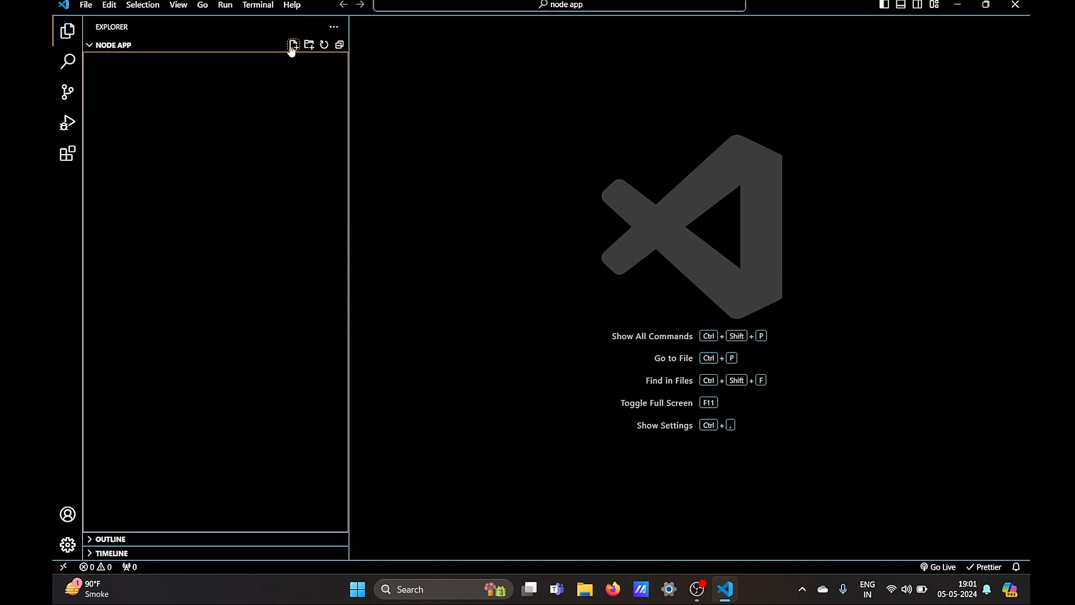
Create app.js and generate a default package.json with npm init -y in the integrated terminal.
click(257, 5)
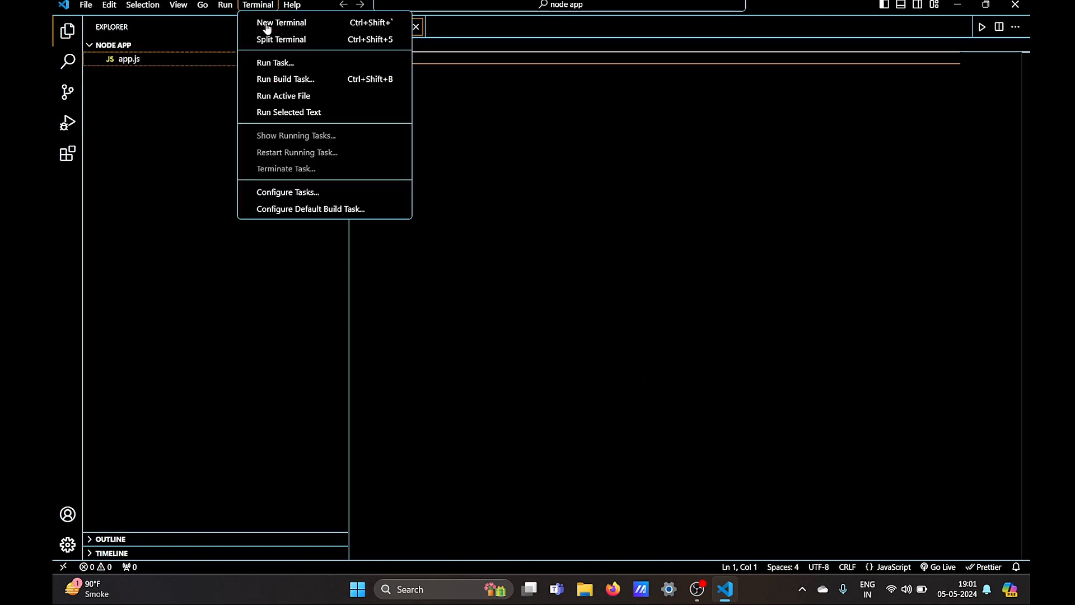
click(281, 22)
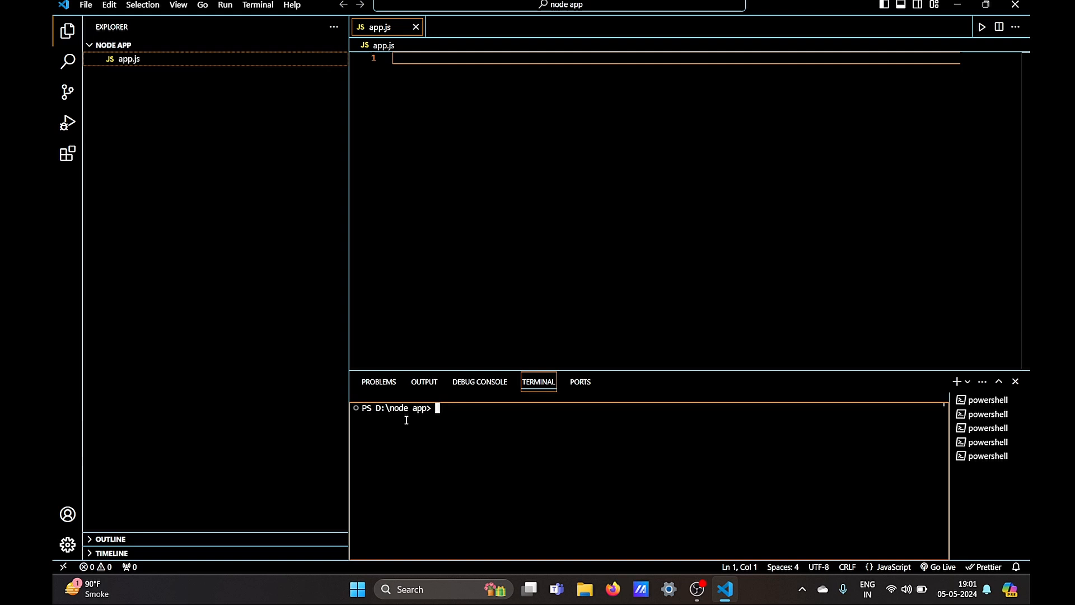
text(npm)
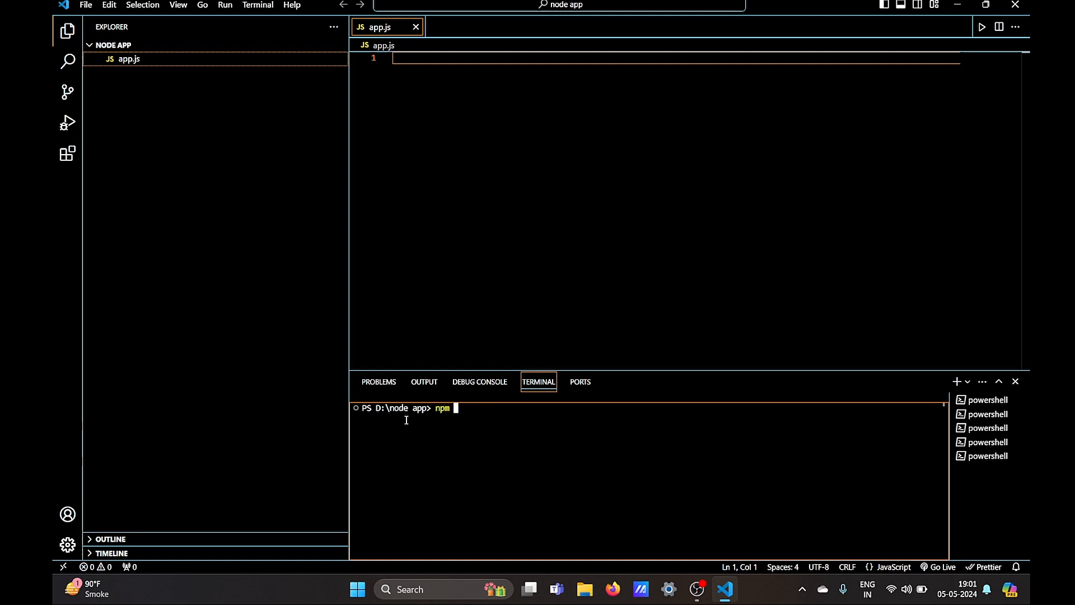
text(init)
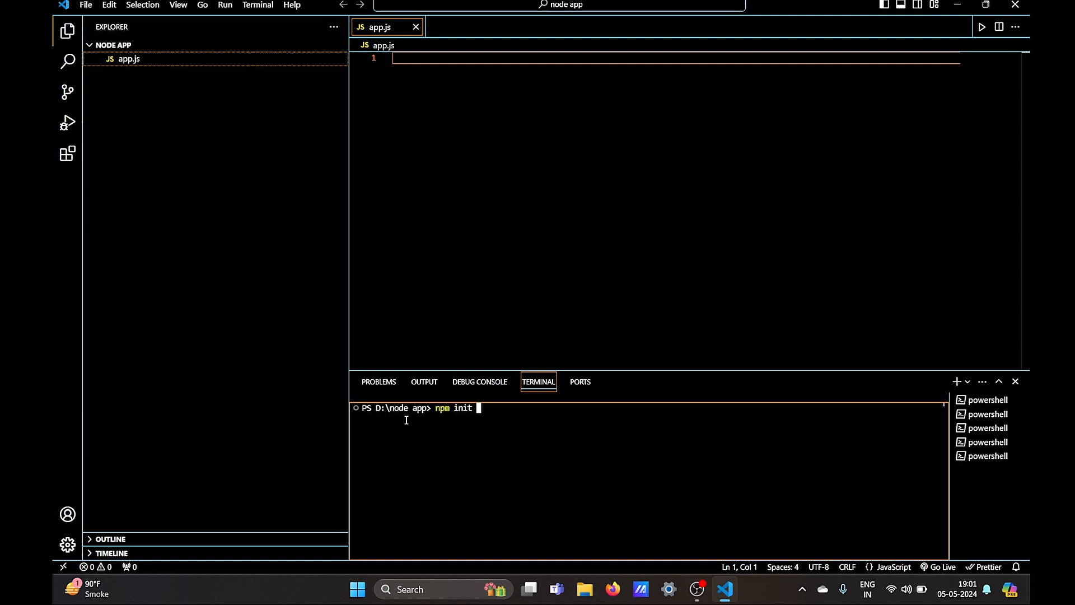
text(-y)
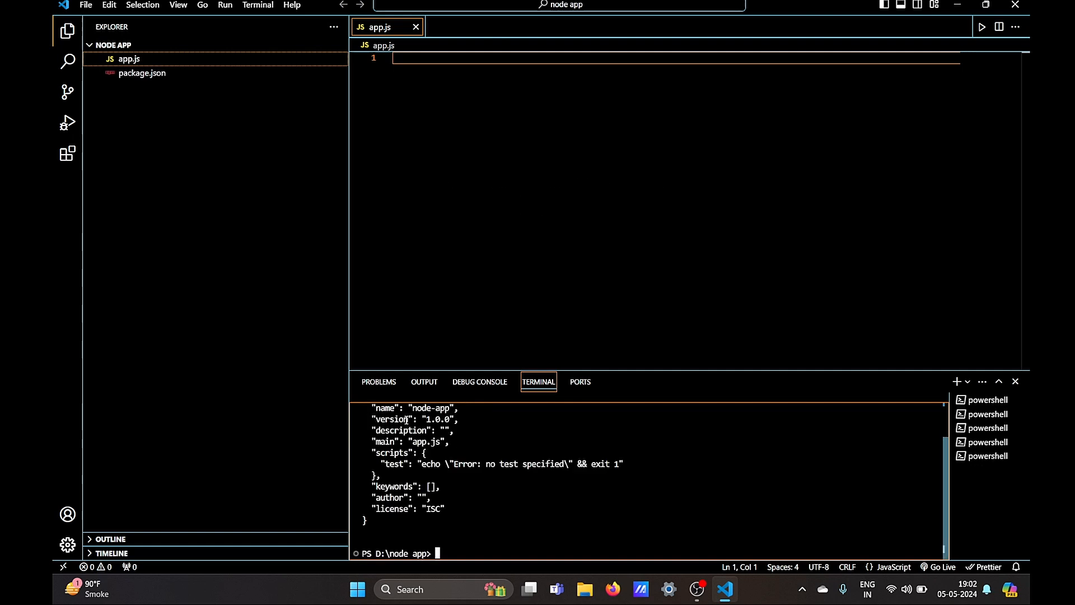
Edit package.json so the description reads 'basic node app' and the author is 'alkhalid'.
click(142, 73)
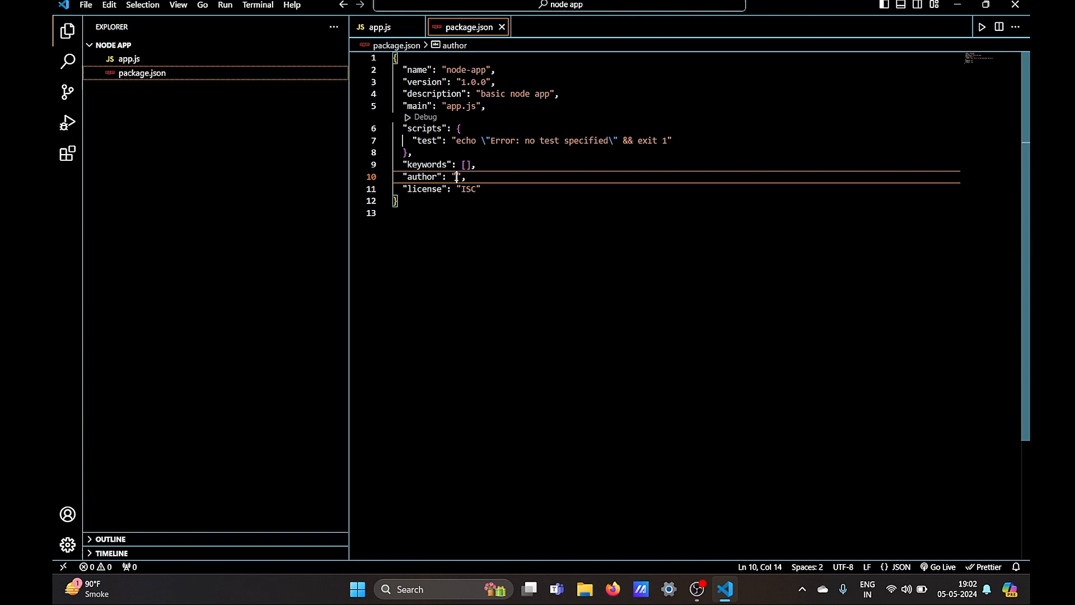
text(alkhalid)
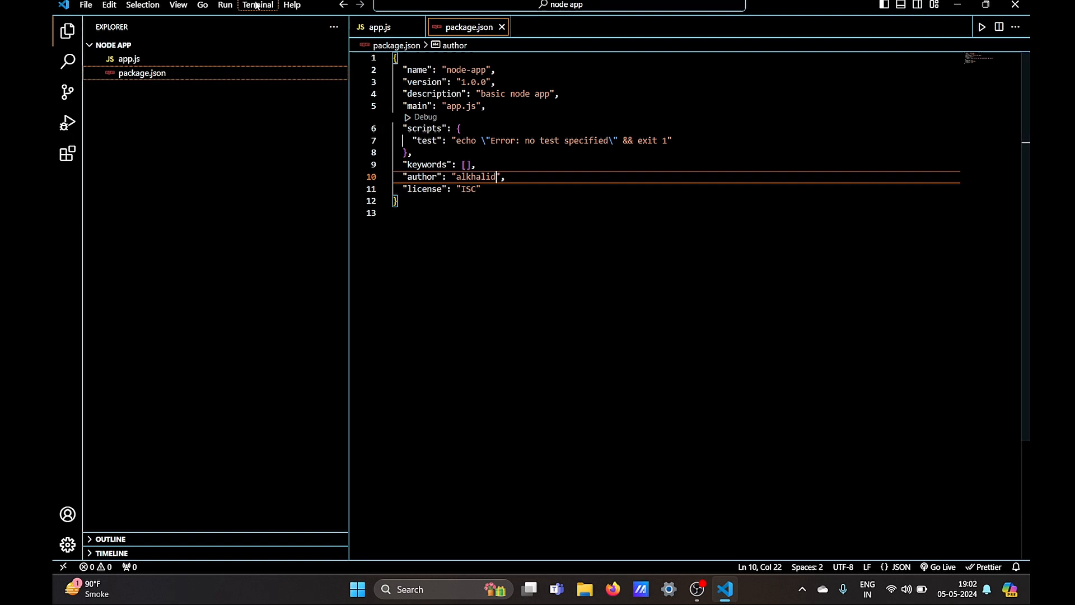
Install axios with npm i axios, adding axios ^1.6.8 to the dependencies.
click(257, 4)
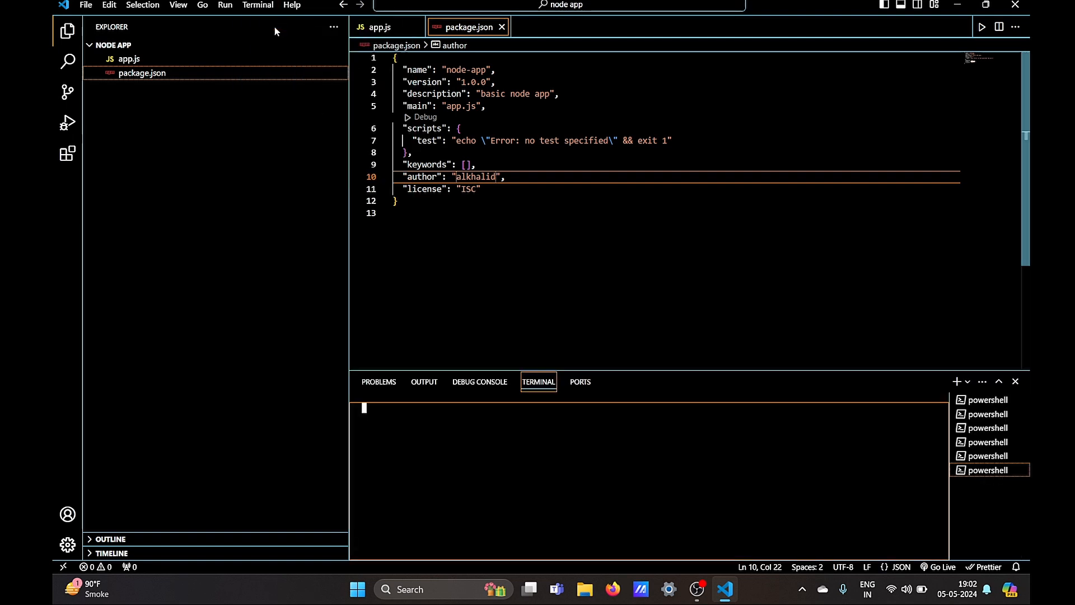
text(npm install)
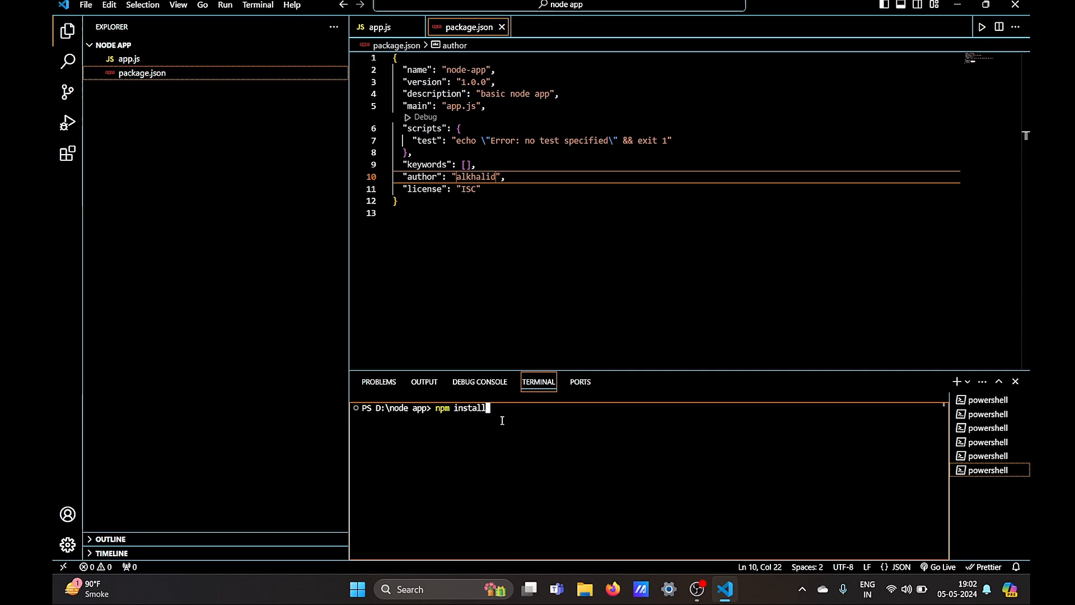
text(axios)
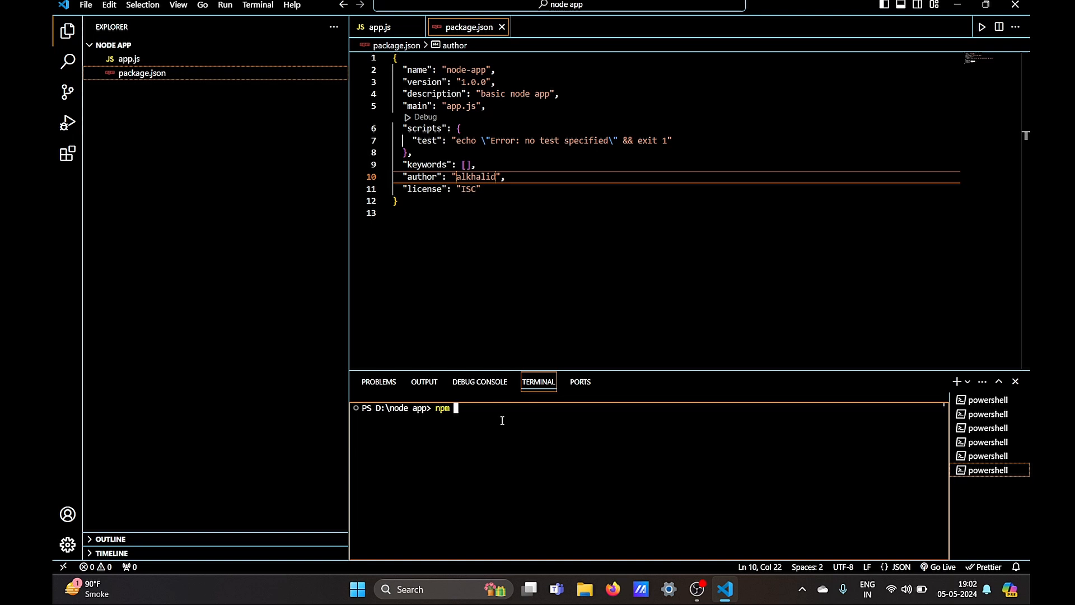
text(i axios)
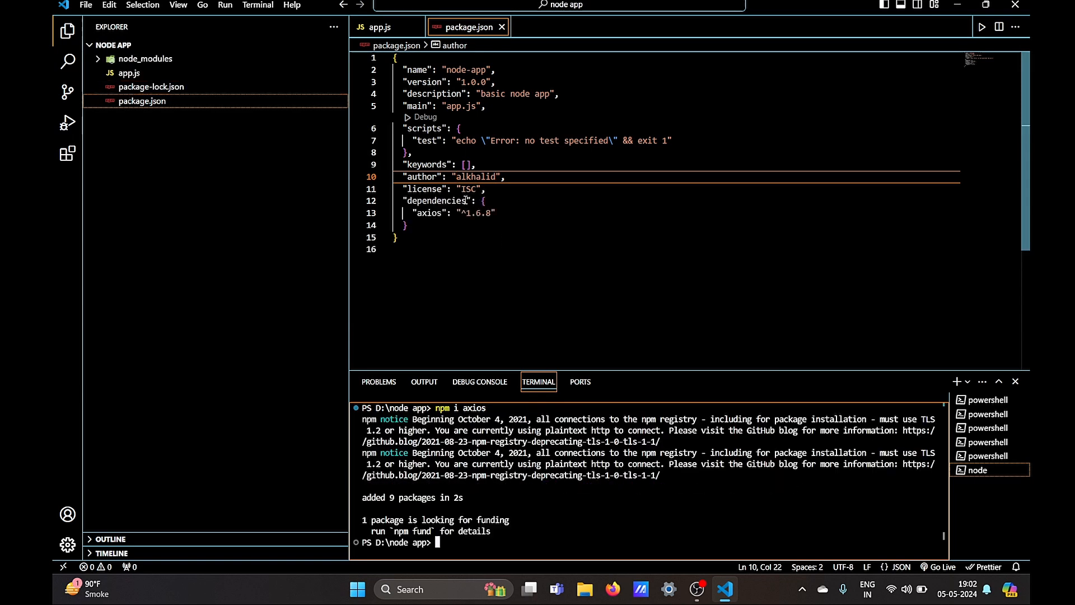
mouse_move(437, 200)
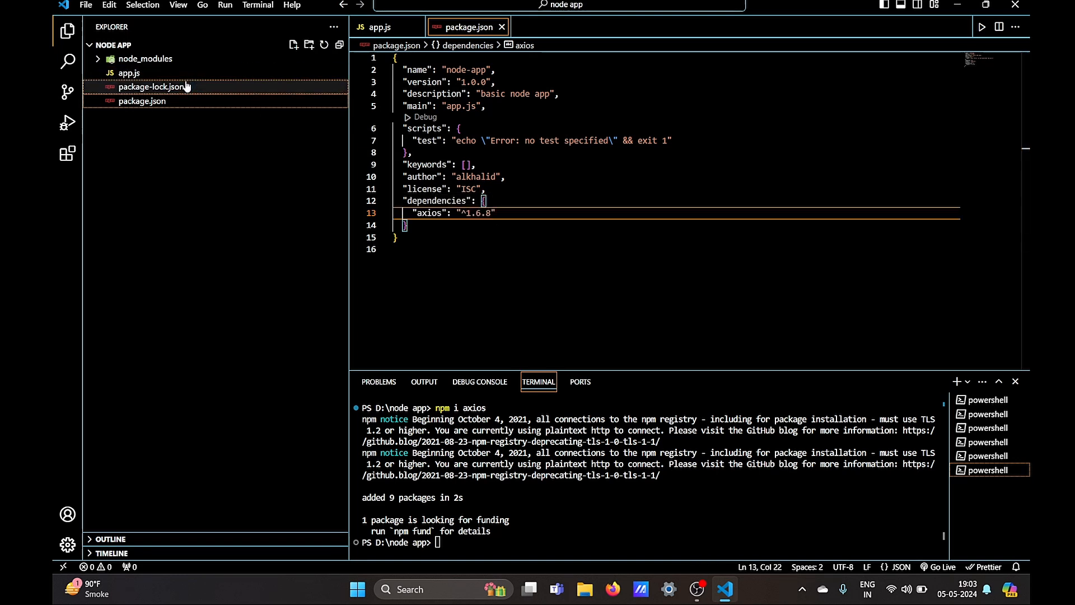
double_click(155, 86)
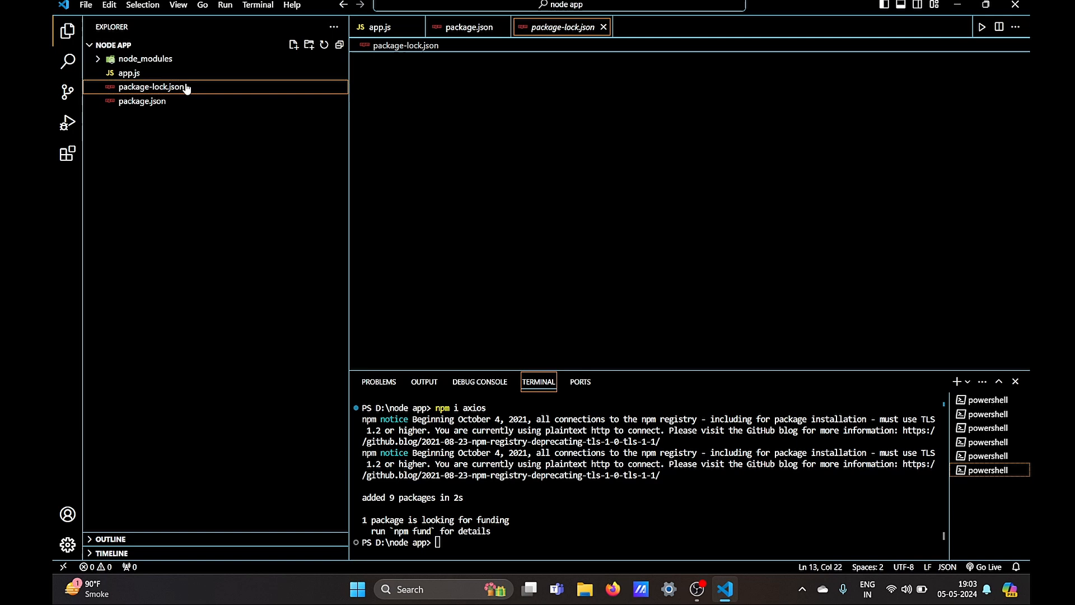
click(153, 87)
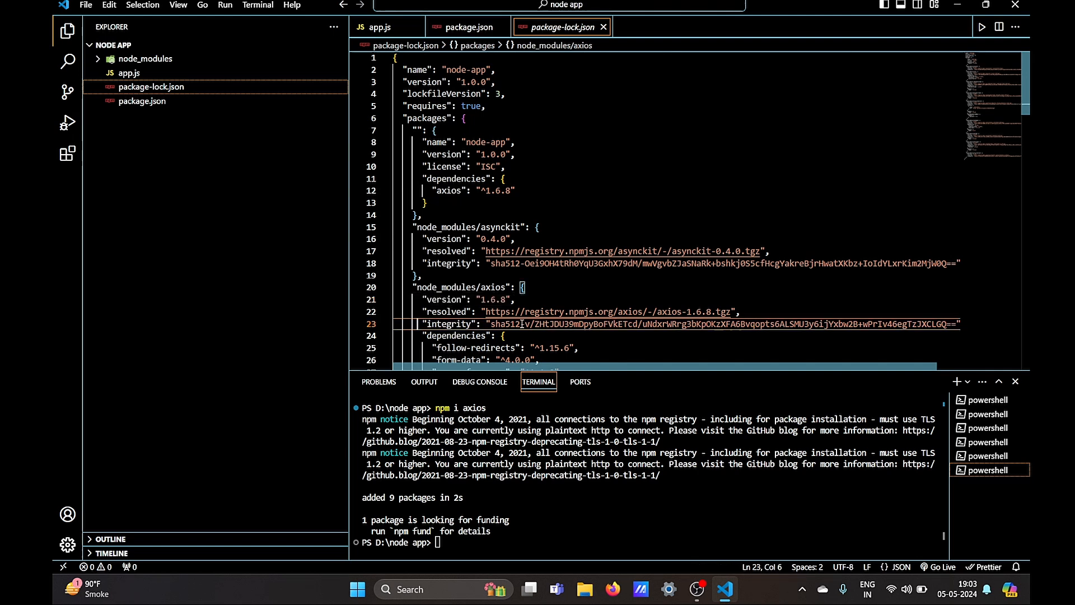
double_click(504, 323)
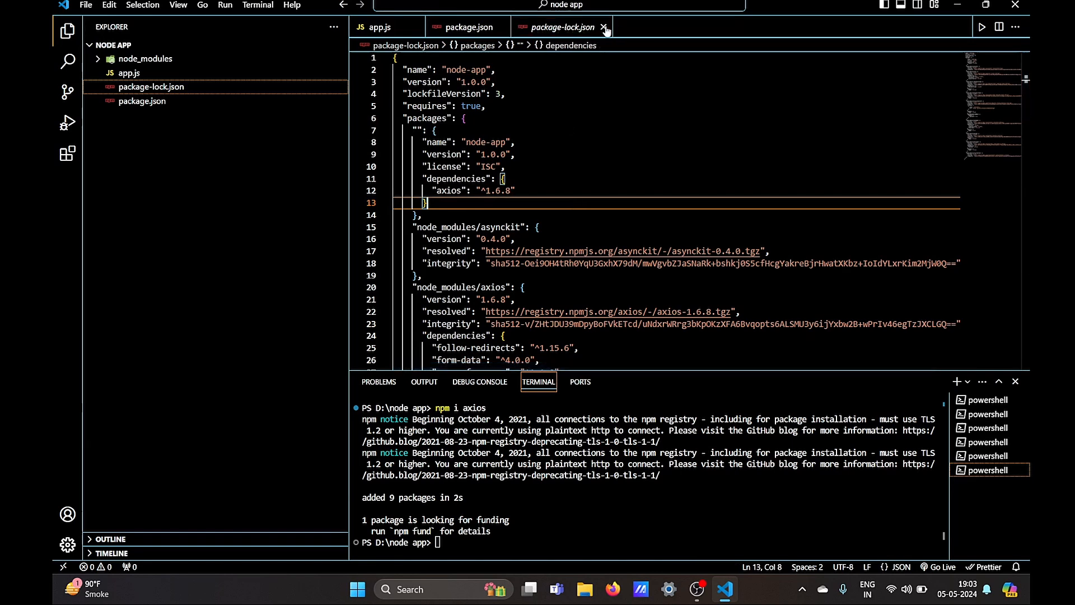
click(603, 27)
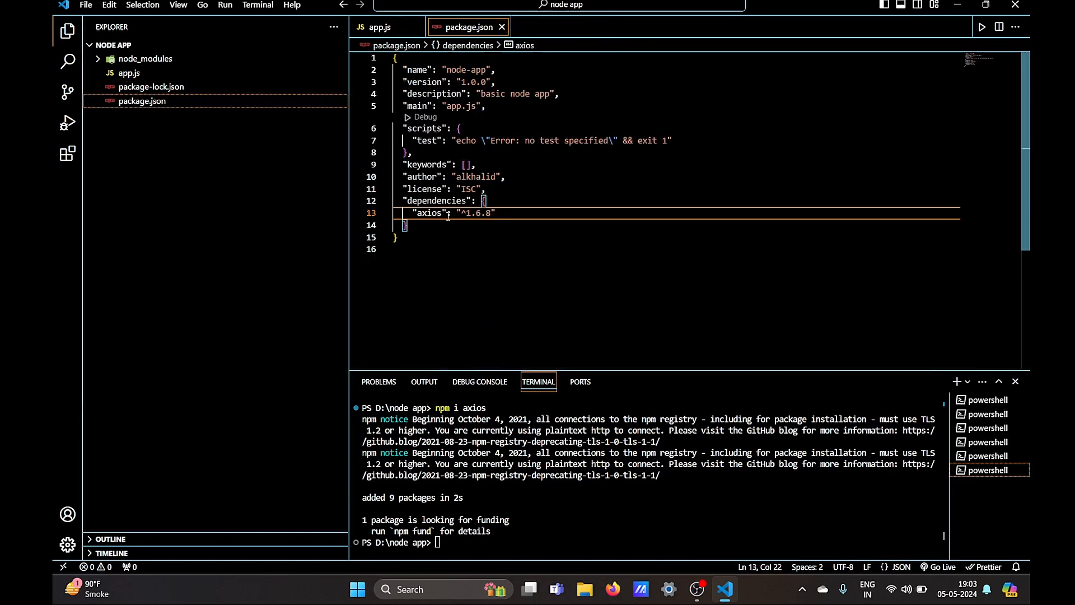
double_click(429, 213)
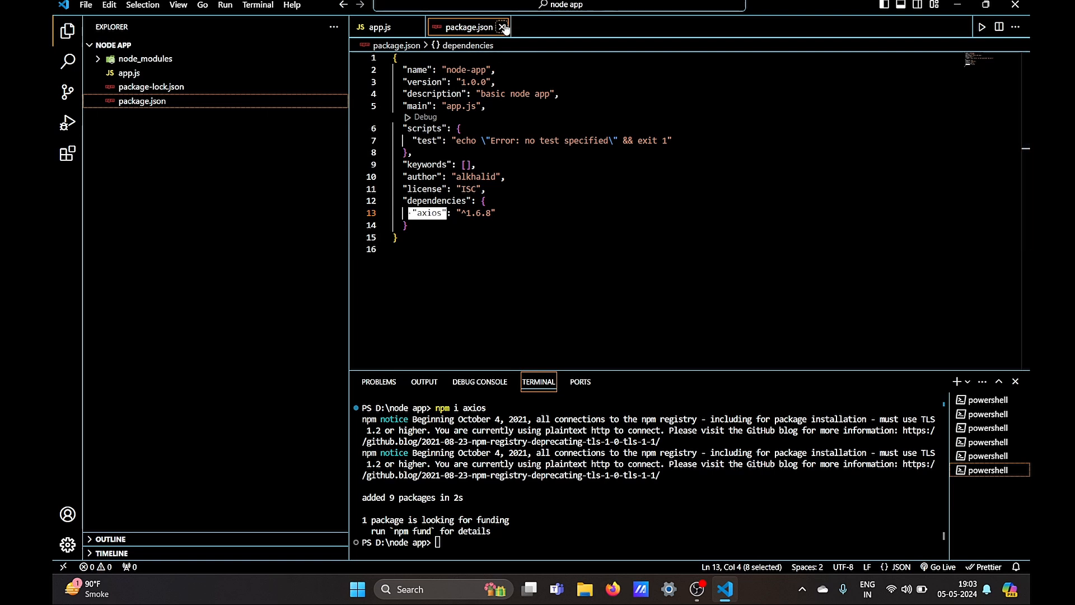
Create khalid.txt in the project containing 'hey its khalid here'.
click(503, 27)
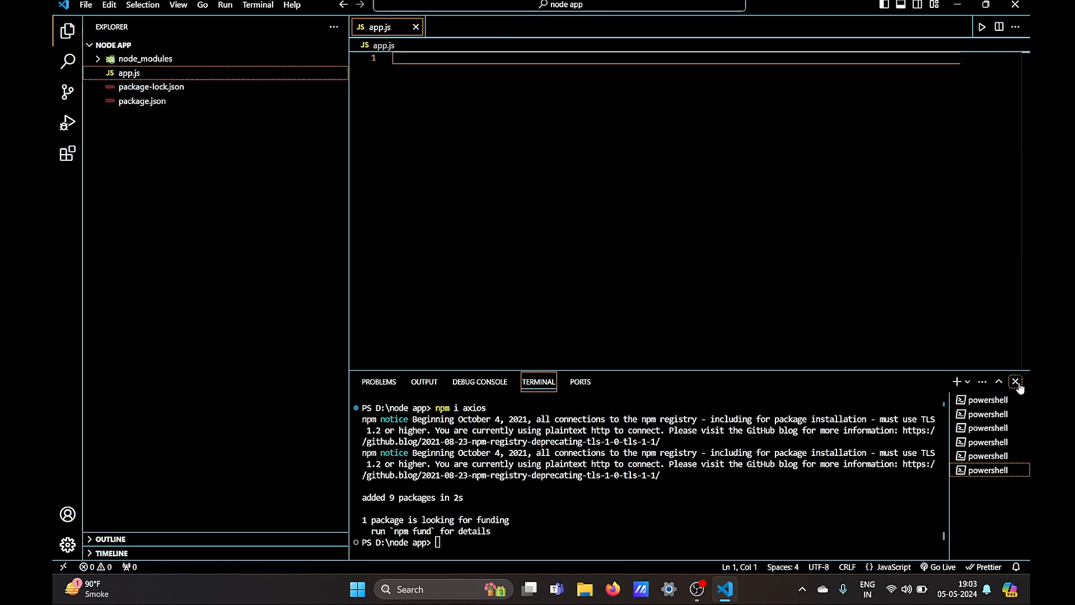
click(1016, 381)
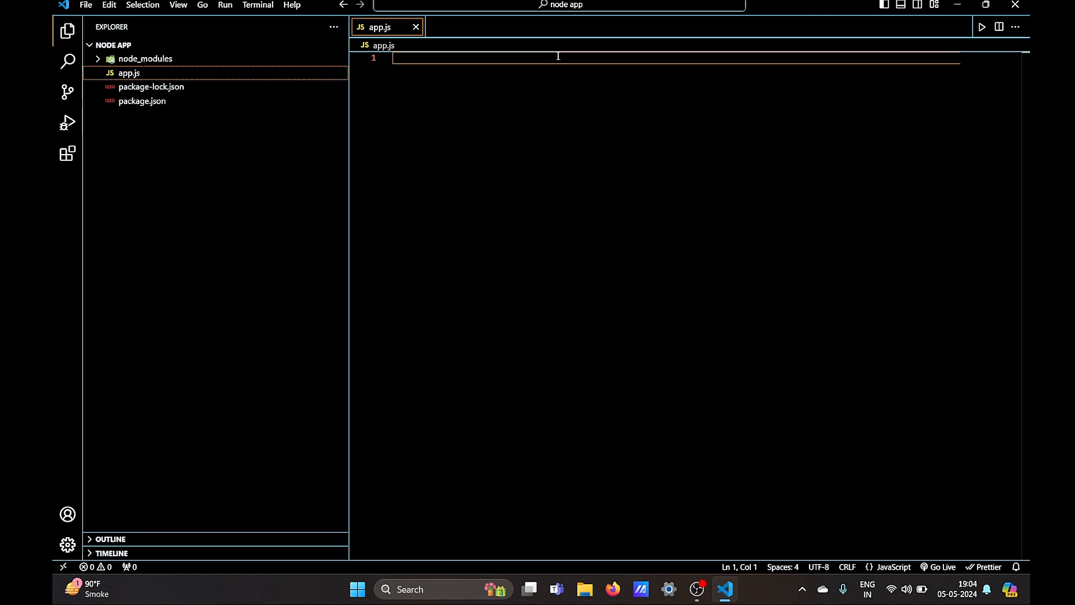
mouse_move(128, 73)
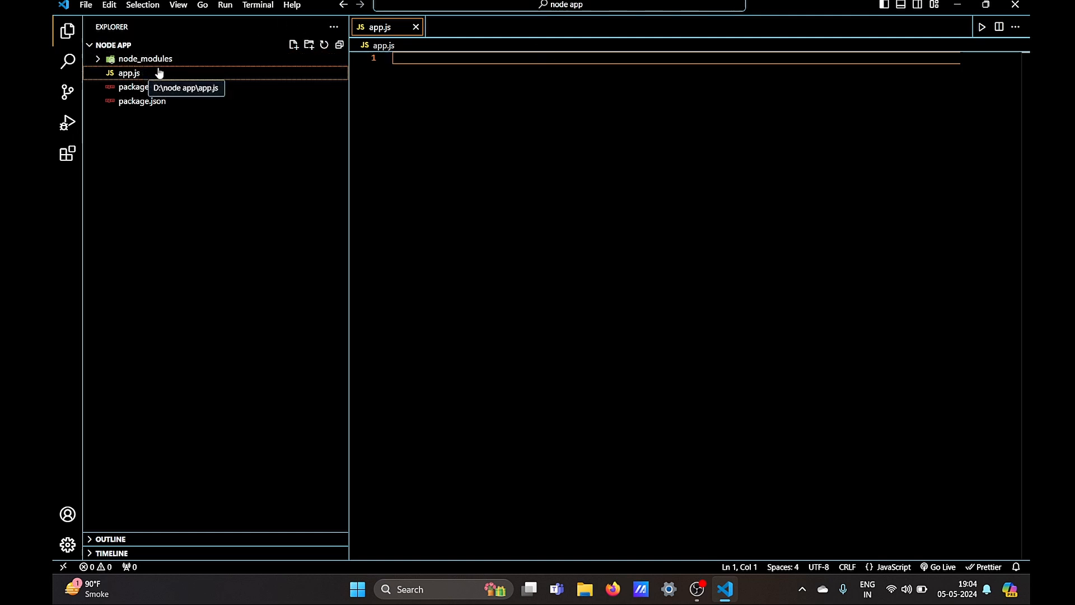
click(292, 45)
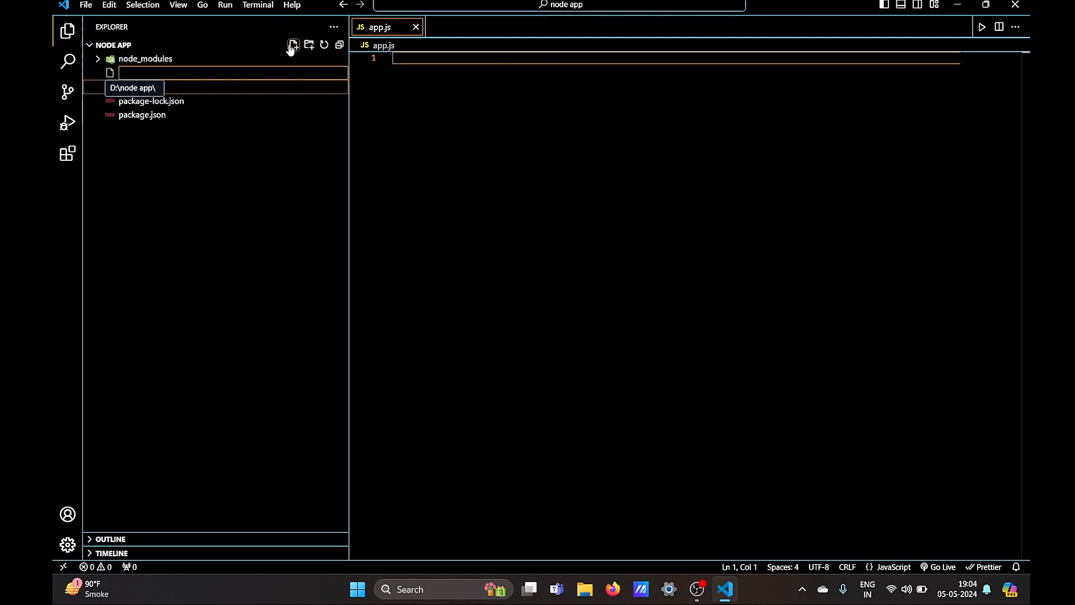
text(khalid.)
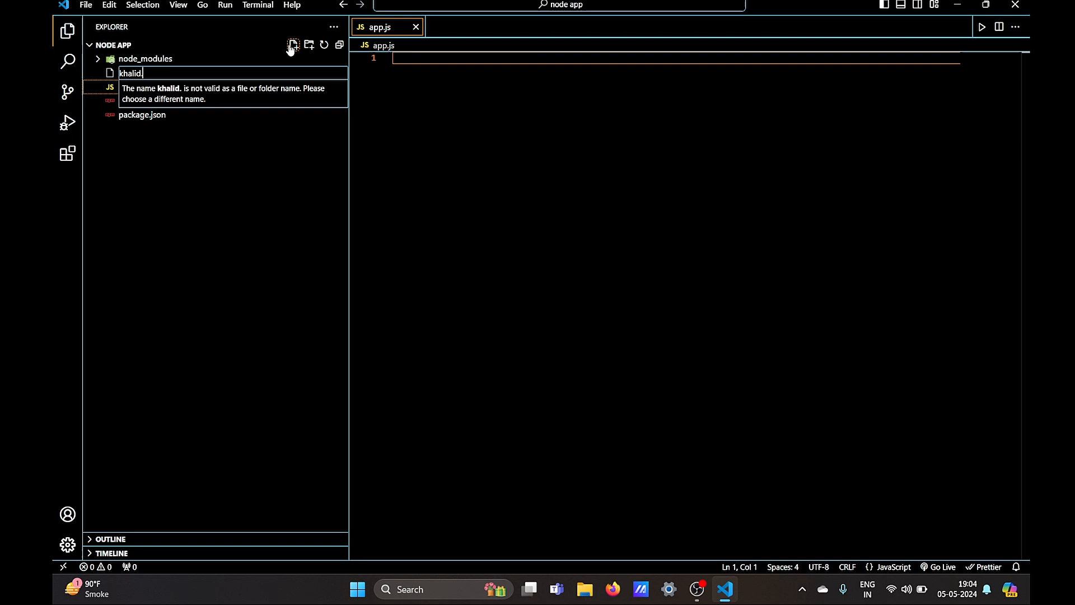
key(Enter)
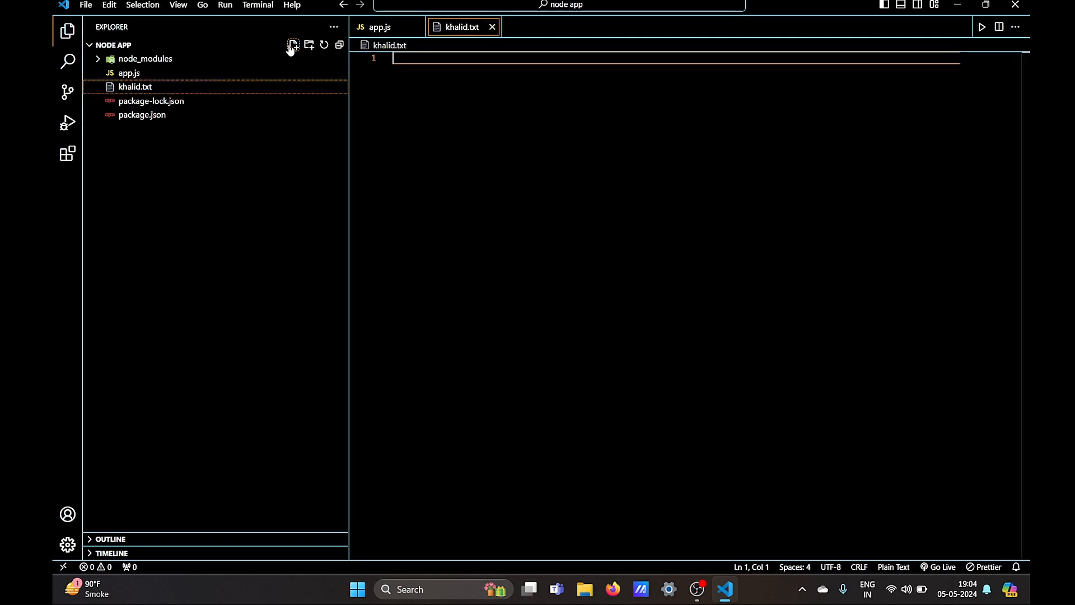
text(hey its)
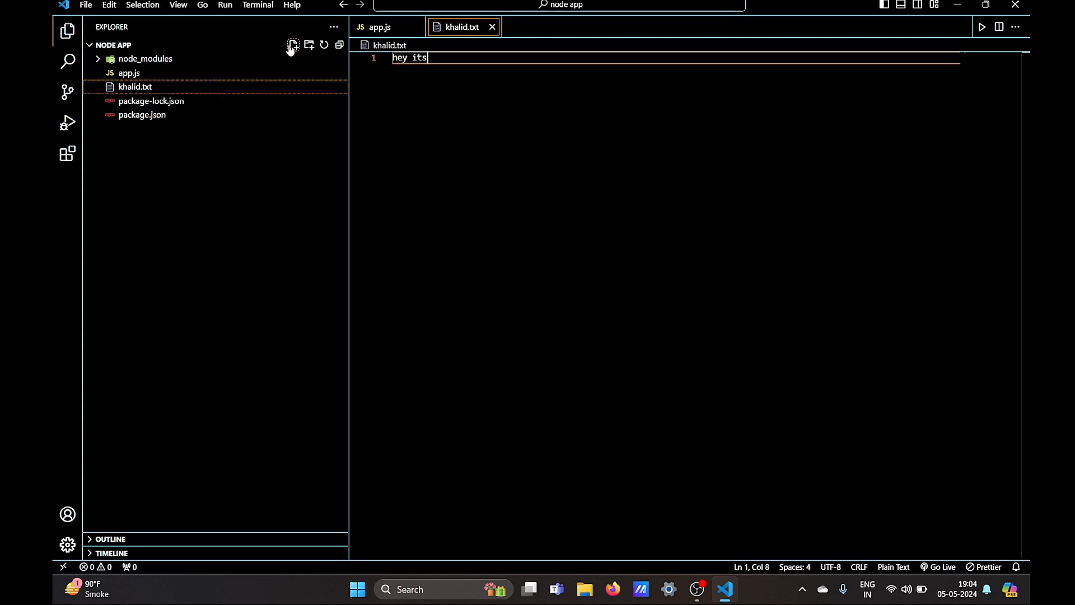
text(khalid here)
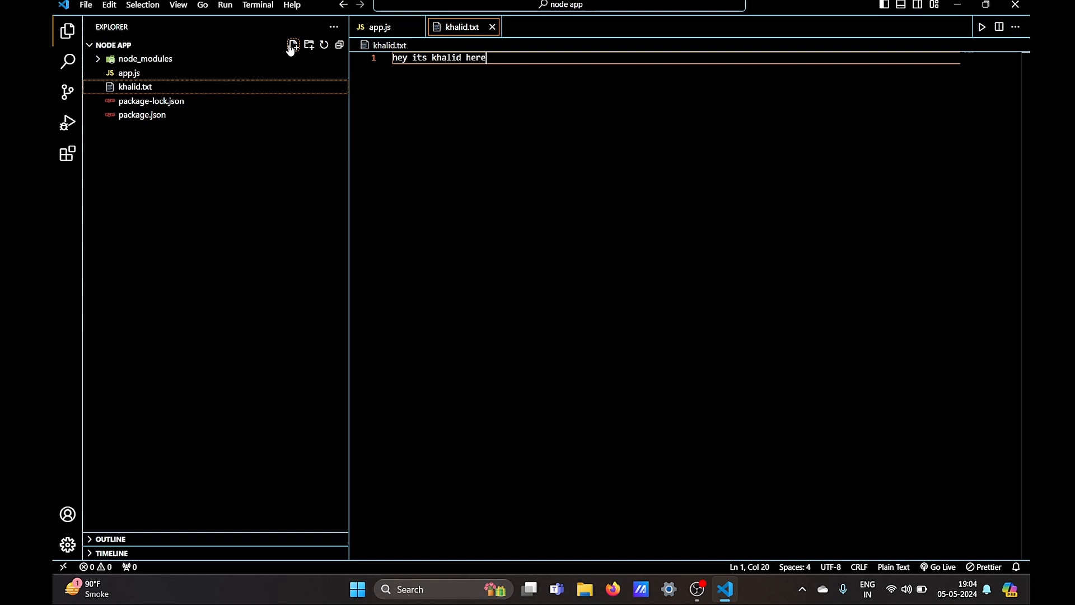
In app.js add an import comment and const fs = require('fs').
click(128, 72)
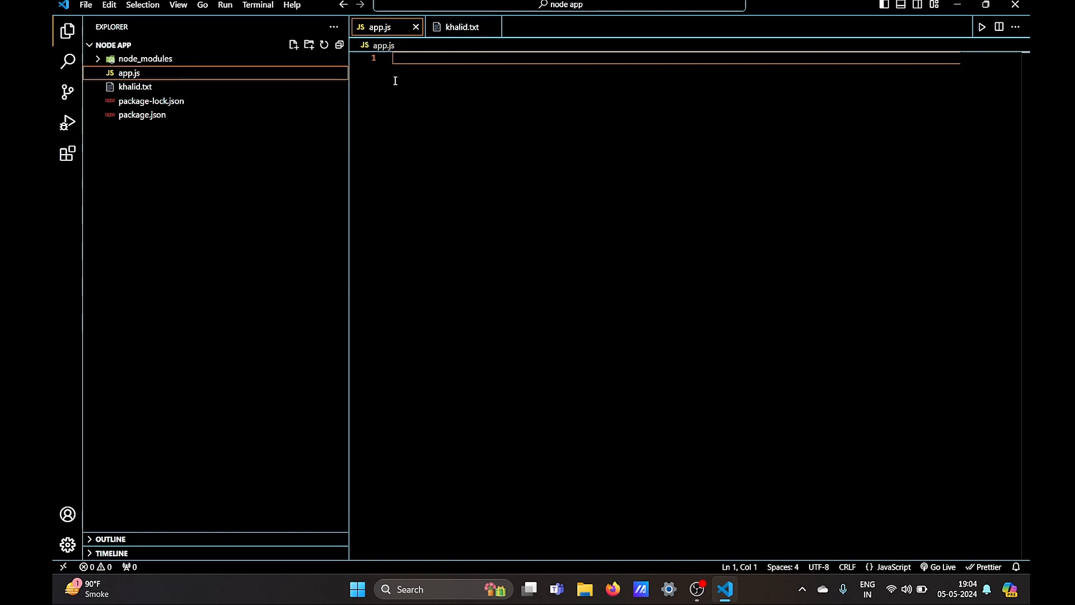
text(//)
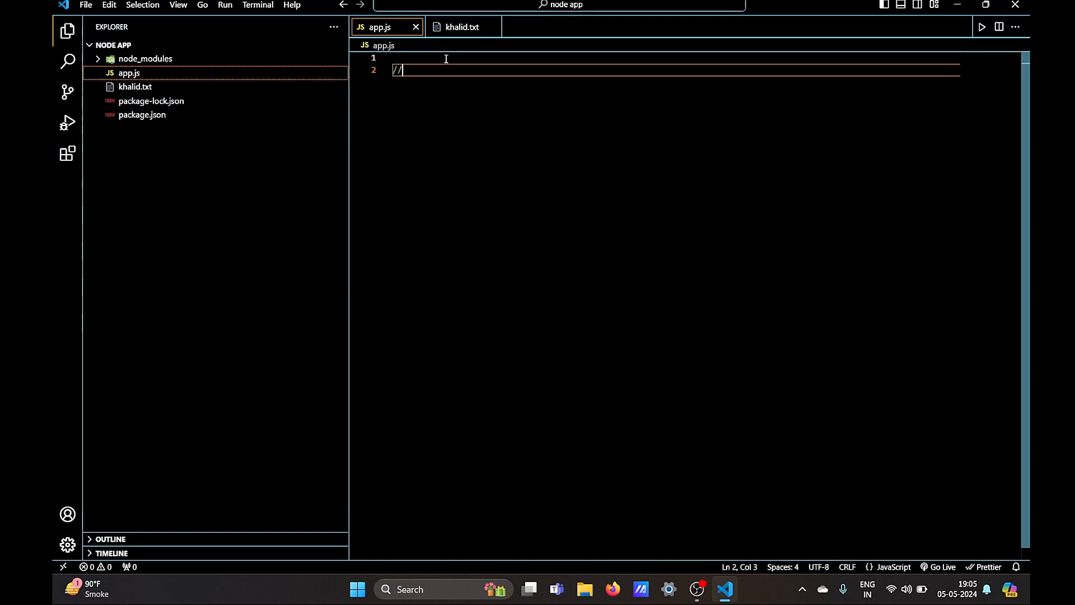
text(import in)
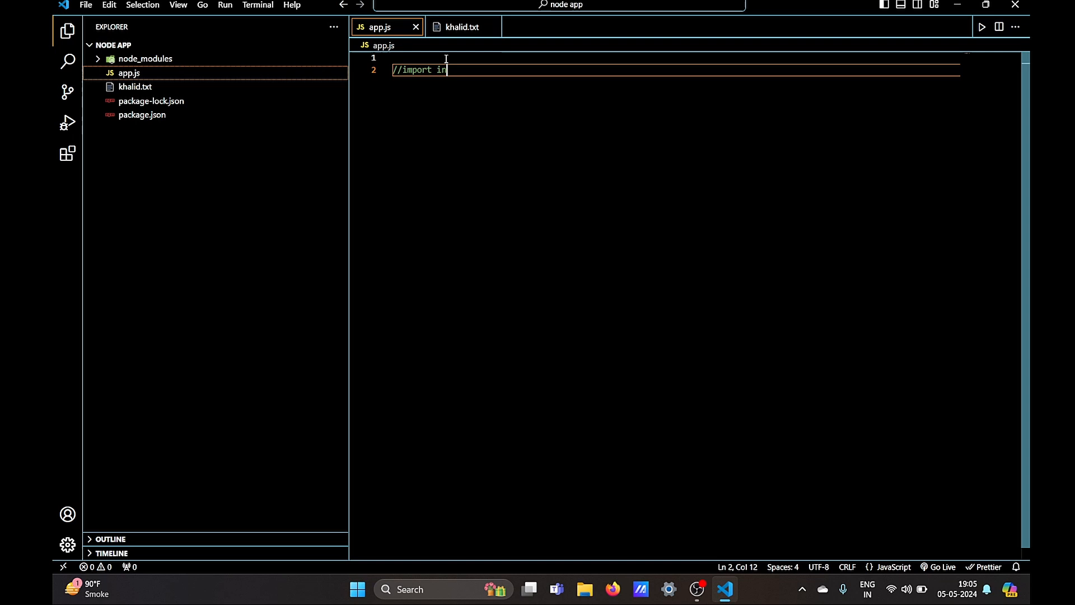
text(built fs module)
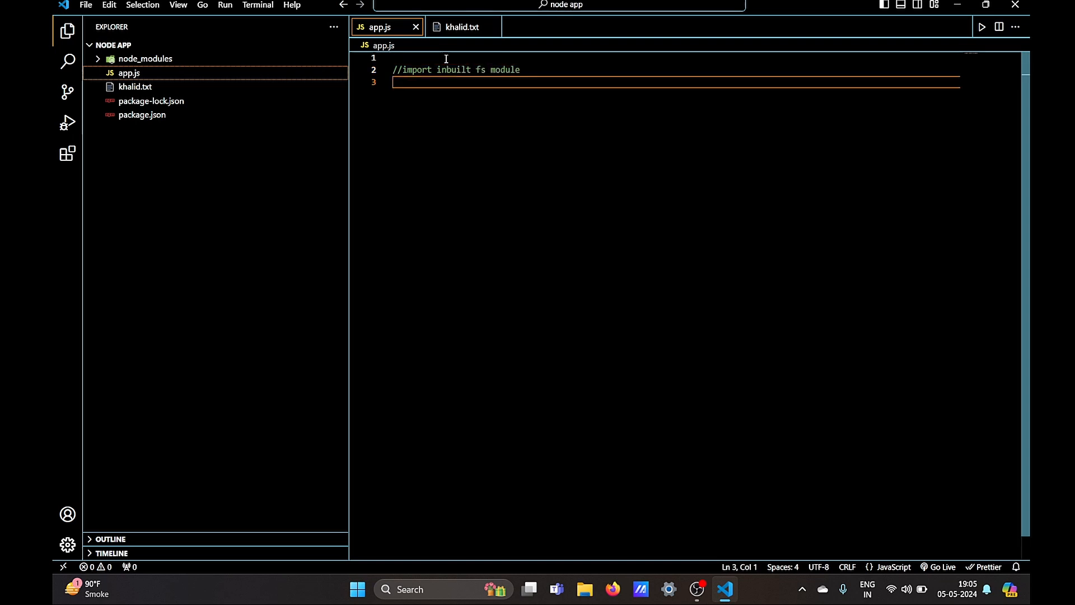
text(const)
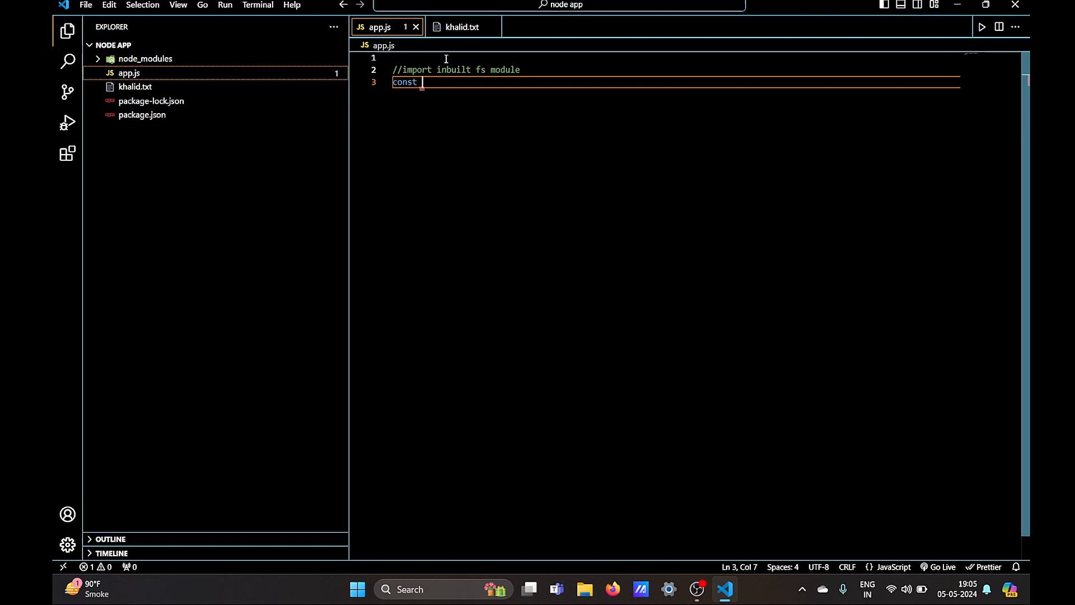
text(fs = req)
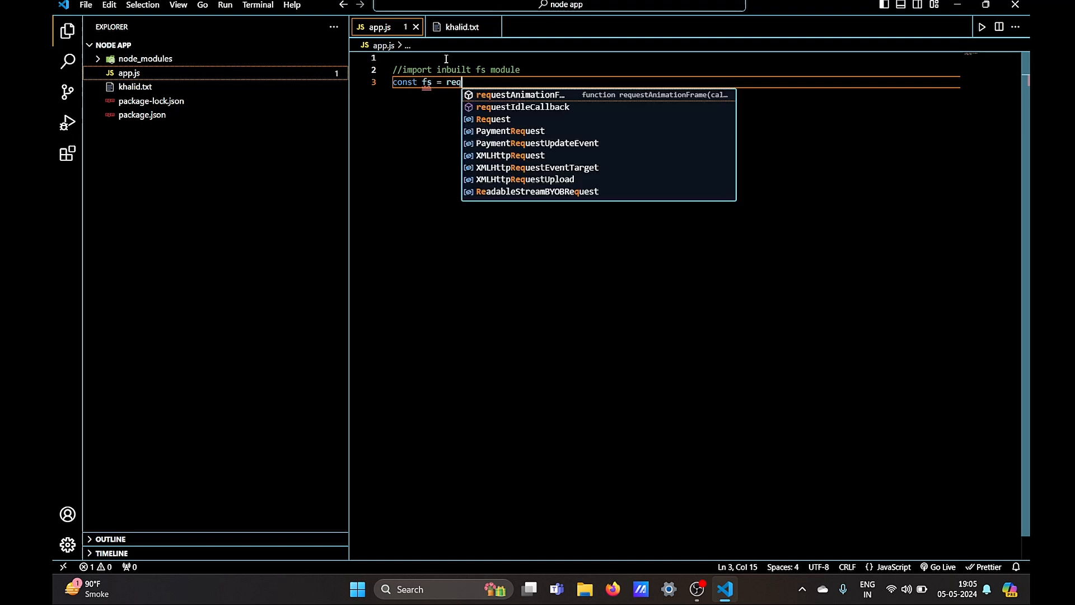
text(require())
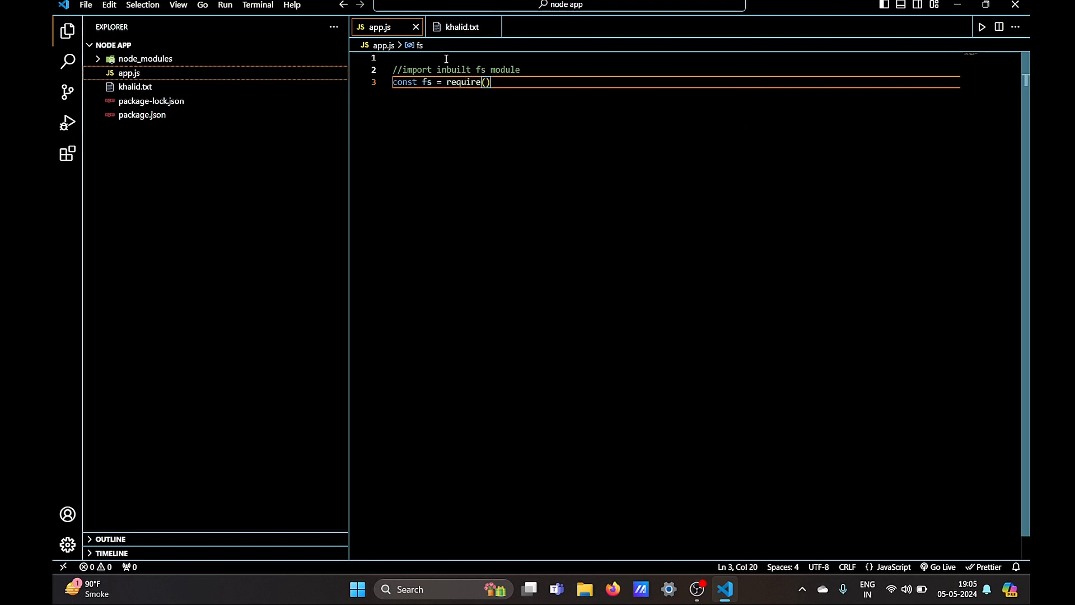
text('fs')
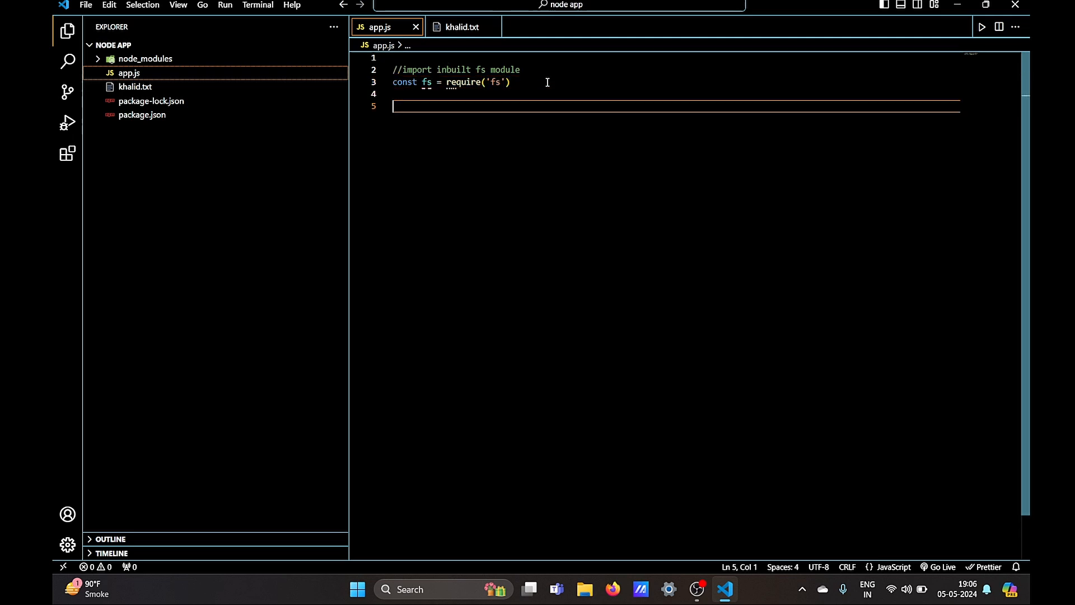
text(//use readfile method o)
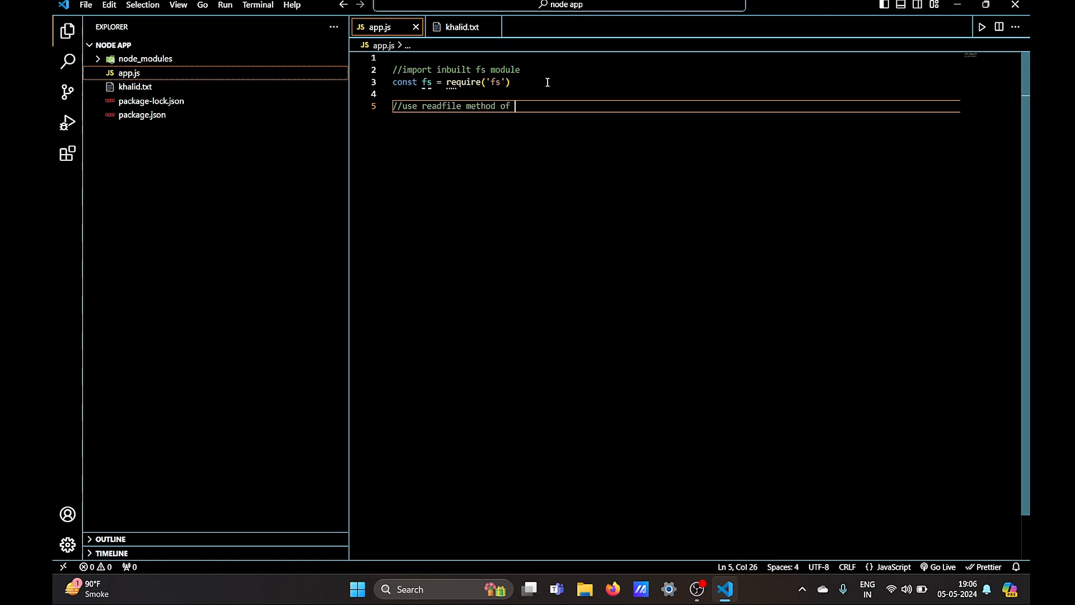
Write a read-content comment and start fs.readFile('khlaid.txt', ...) in app.js.
text(fs module to read cont)
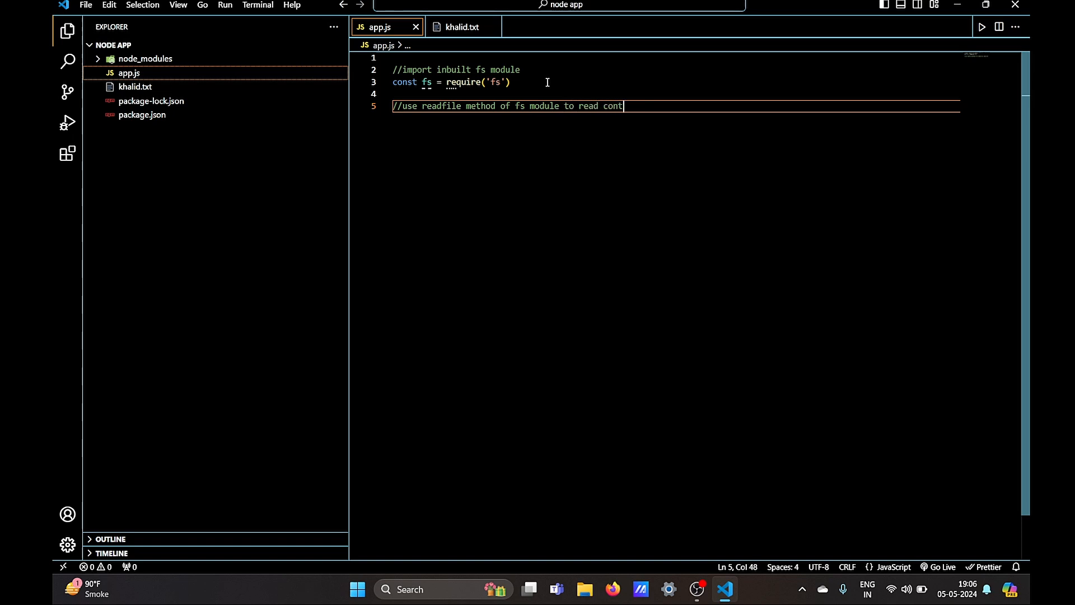
text(ent of a fi)
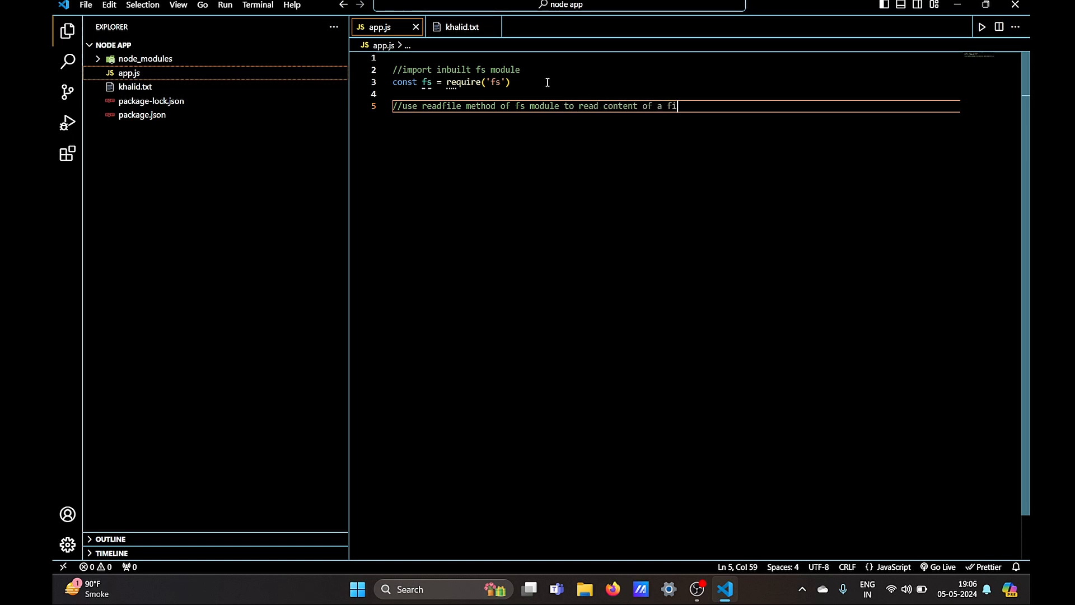
text(fs.readFile)
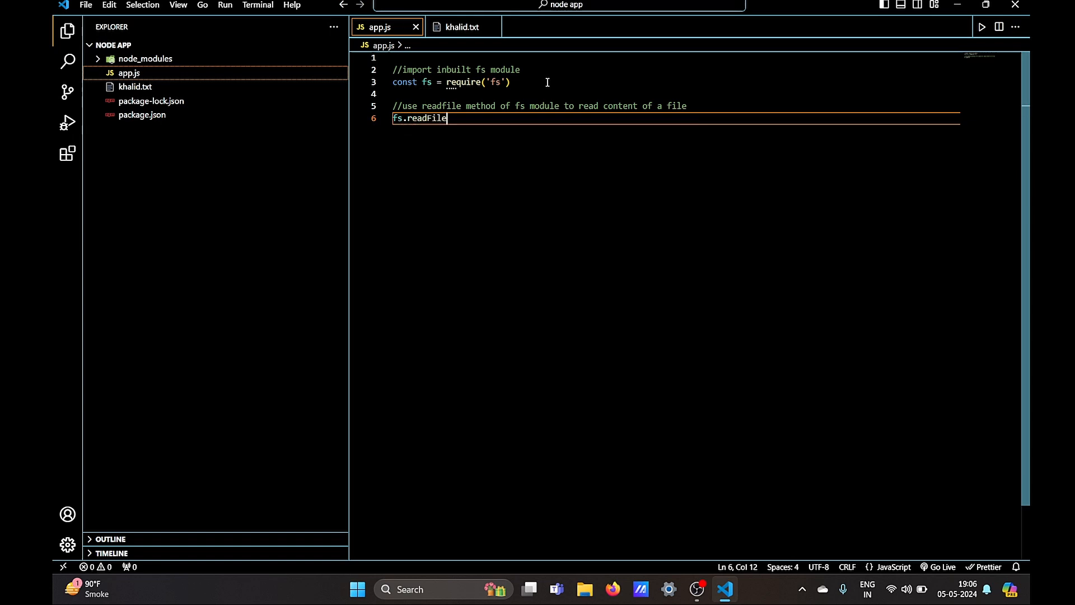
text(()
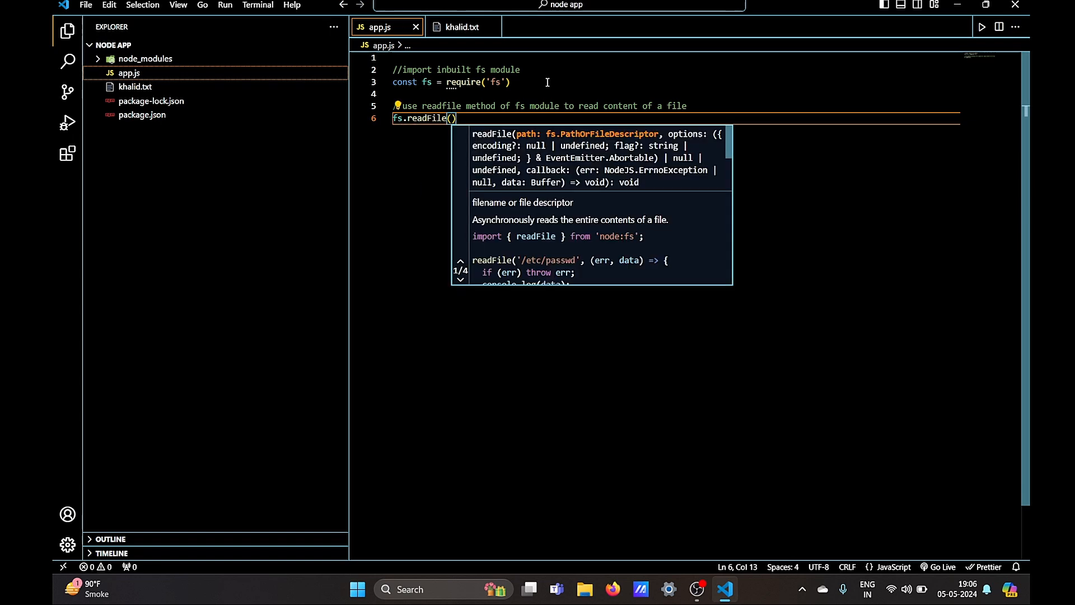
text(')
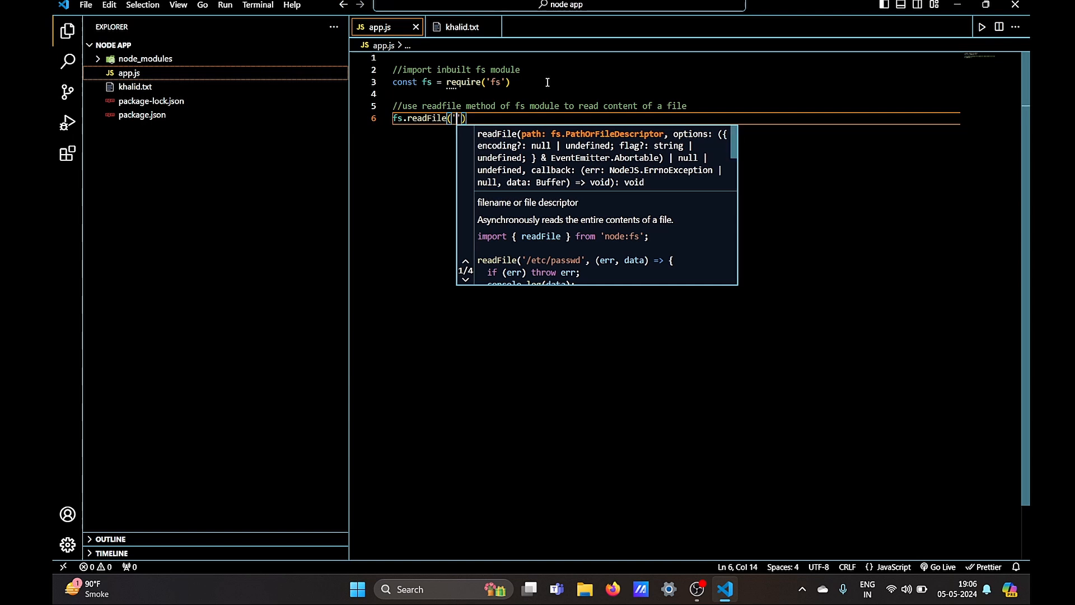
text(khlaid.)
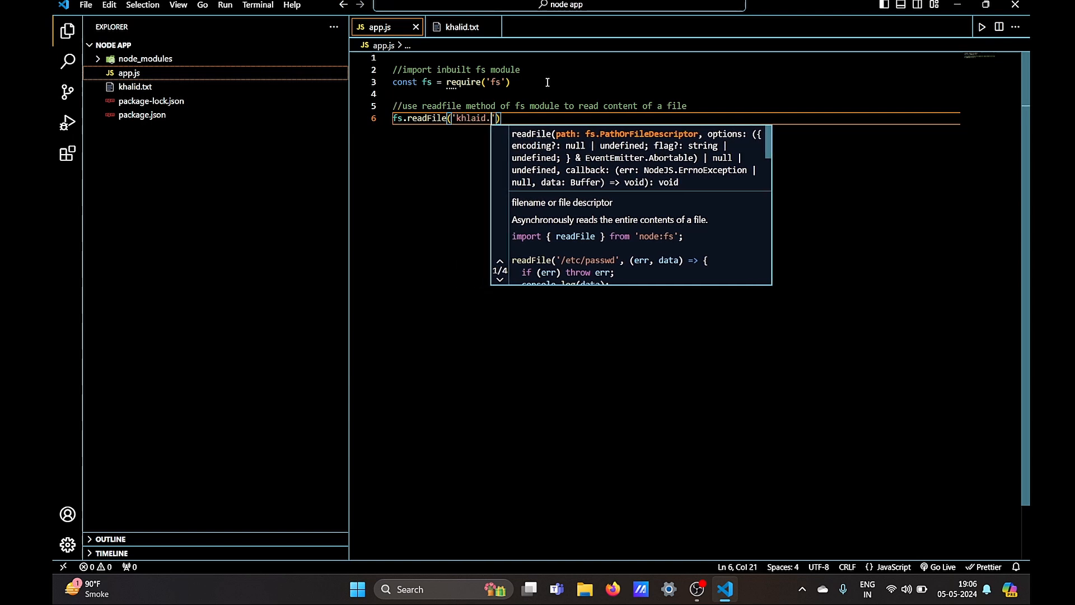
text(txt)
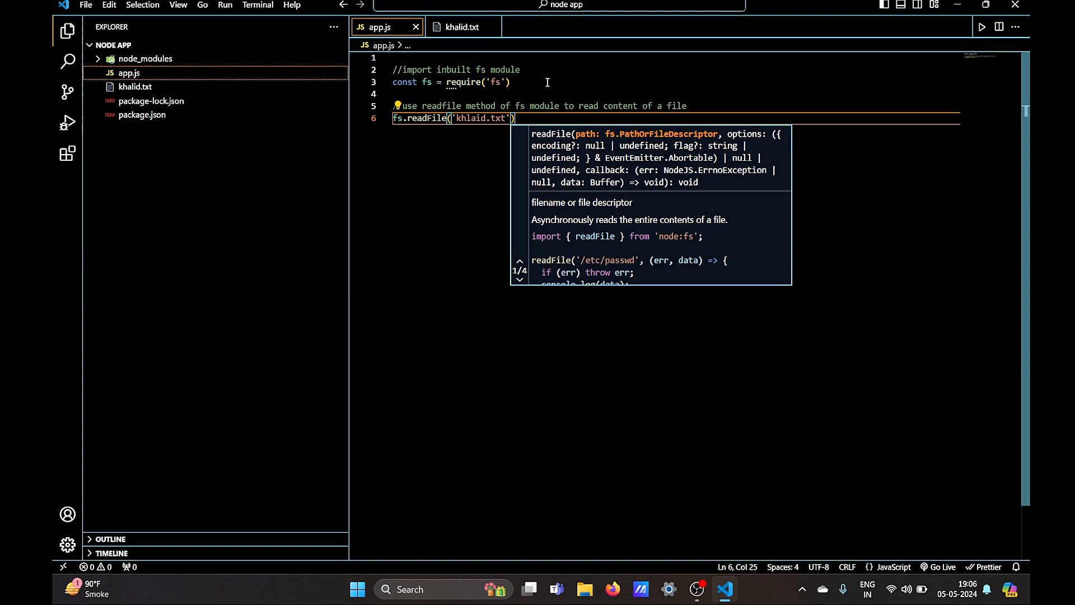
text(,'utf8',(e)
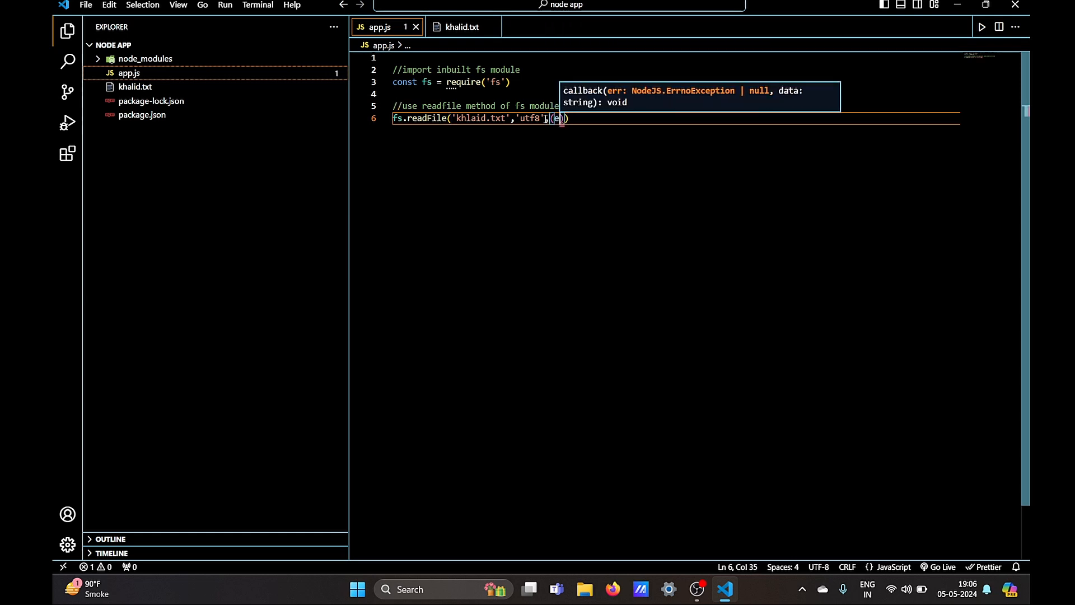
Write the (error, data) => callback that logs the error message and returns on failure.
text(rror,)
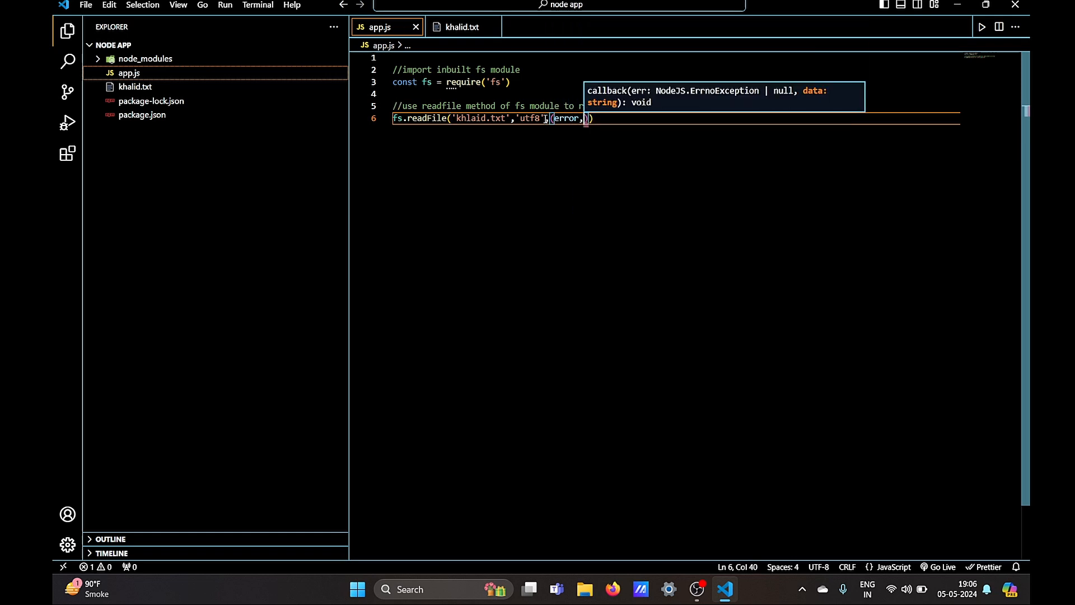
text(data)
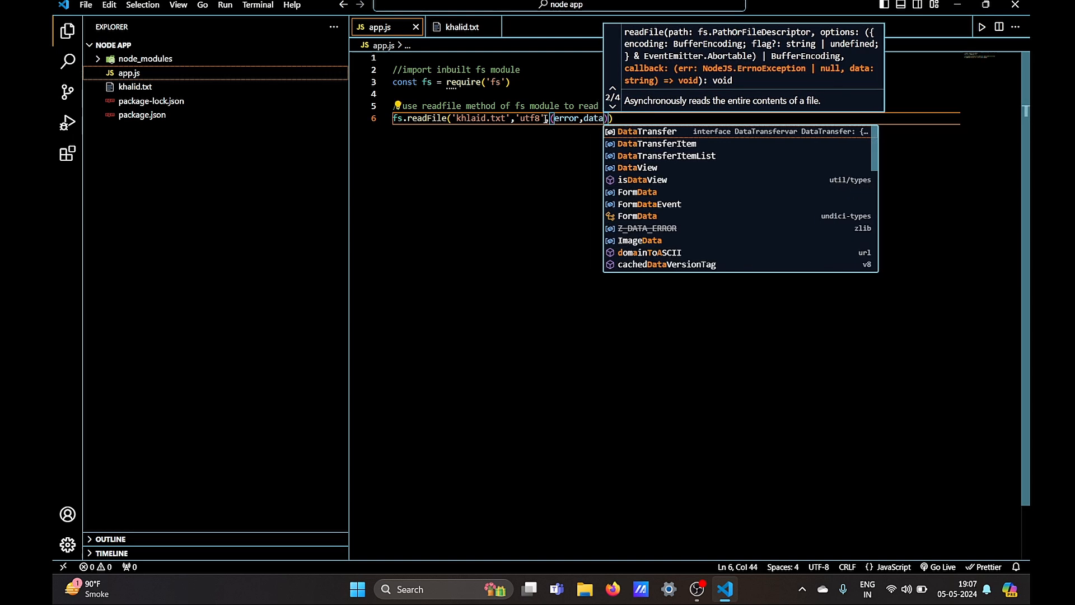
text(=> {)
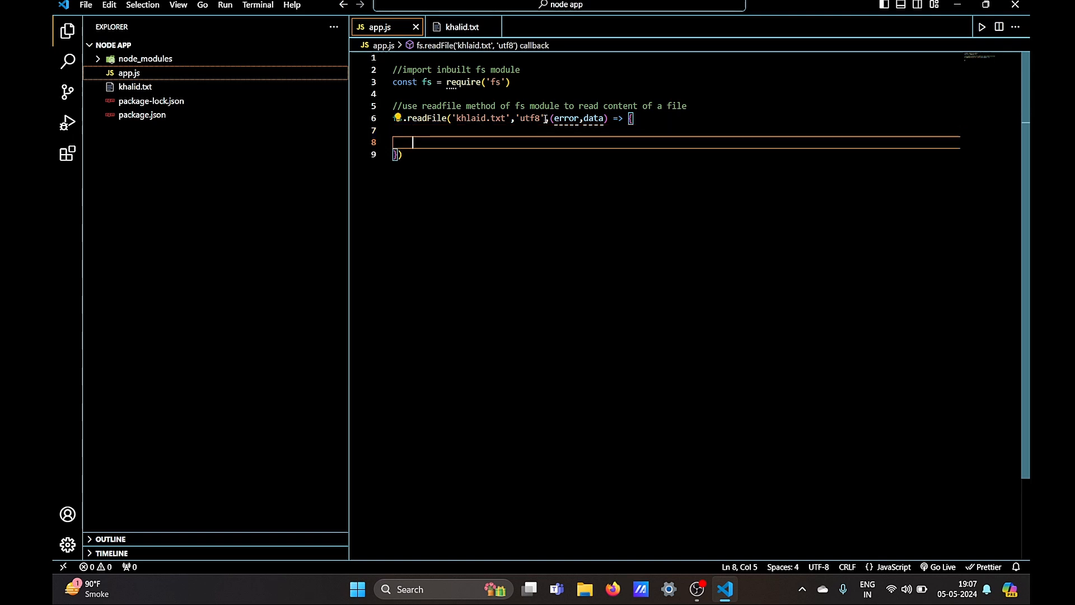
text(if () {)
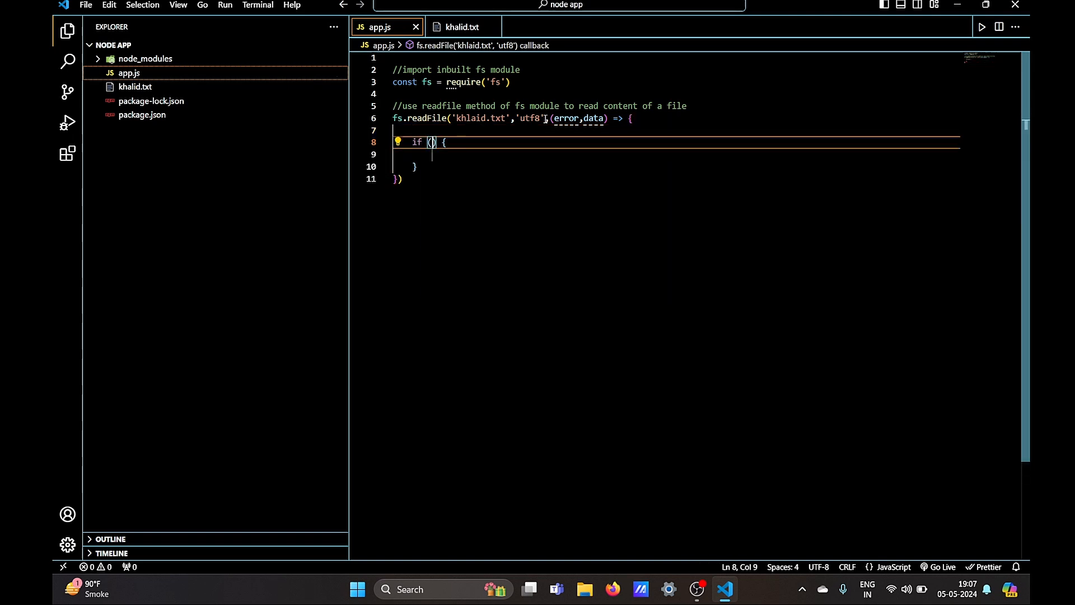
text(error)
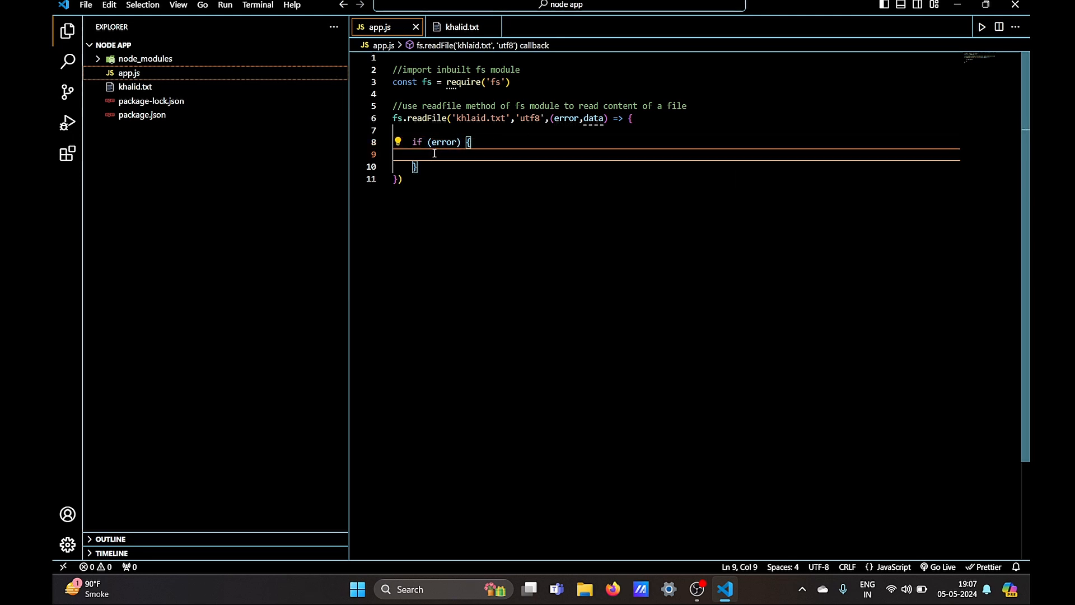
text(console.log()
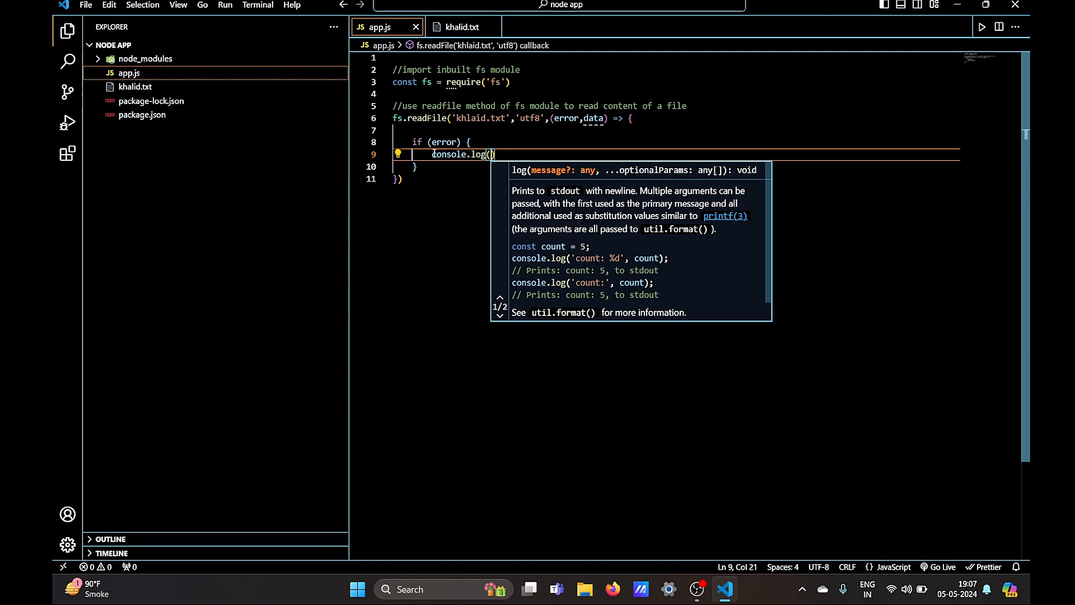
text("error")
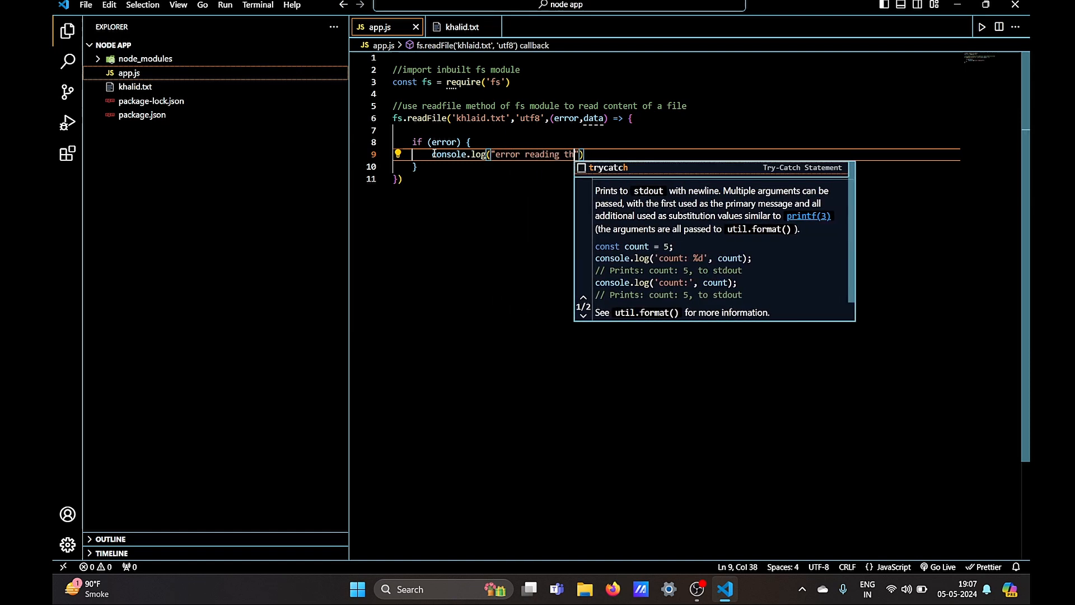
text(is file)
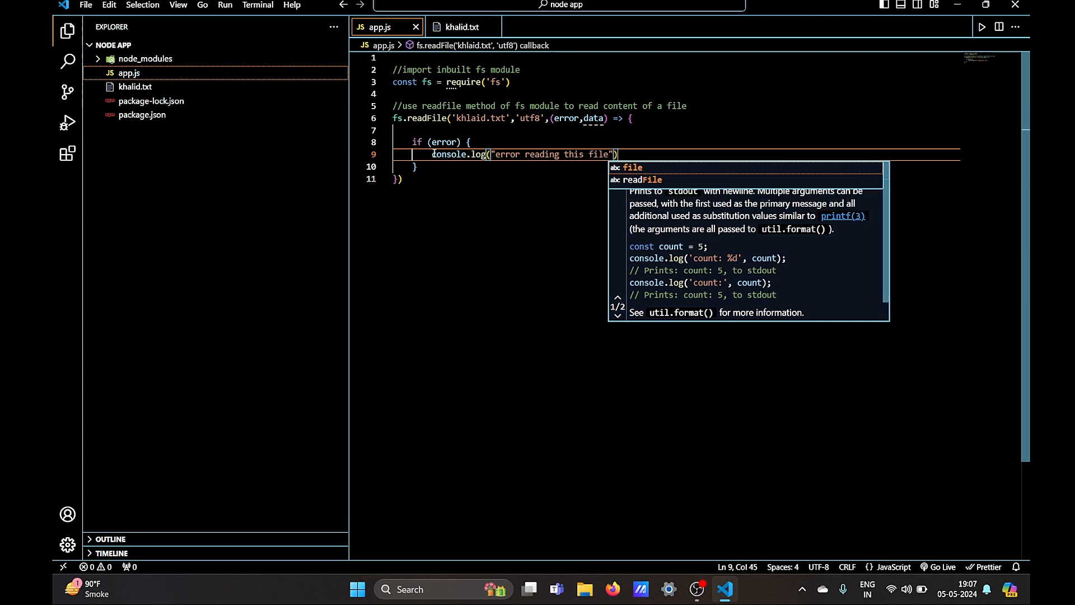
text(, e)
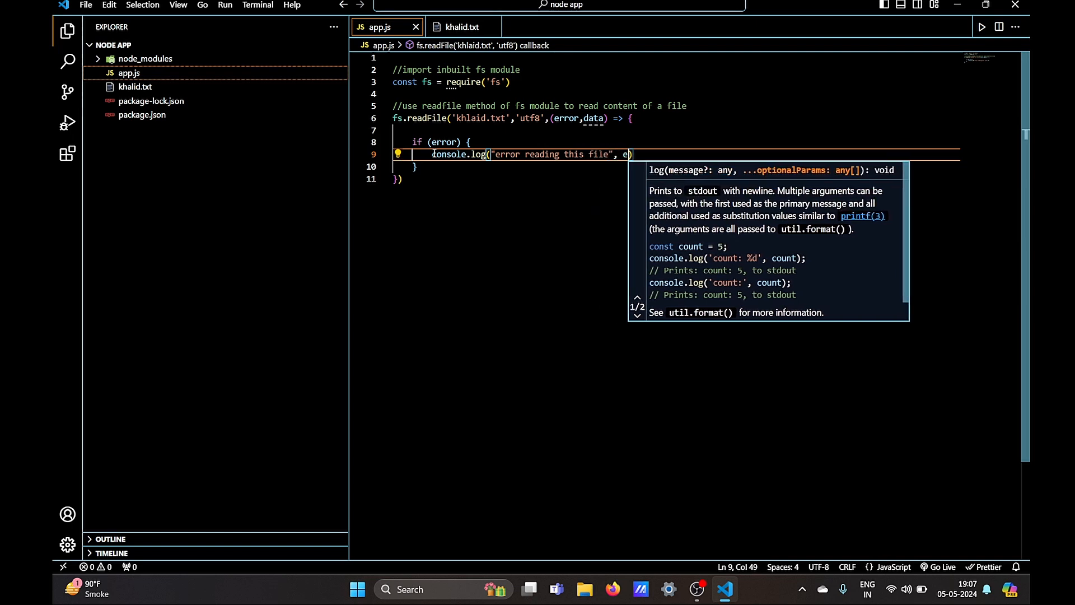
text(rror)
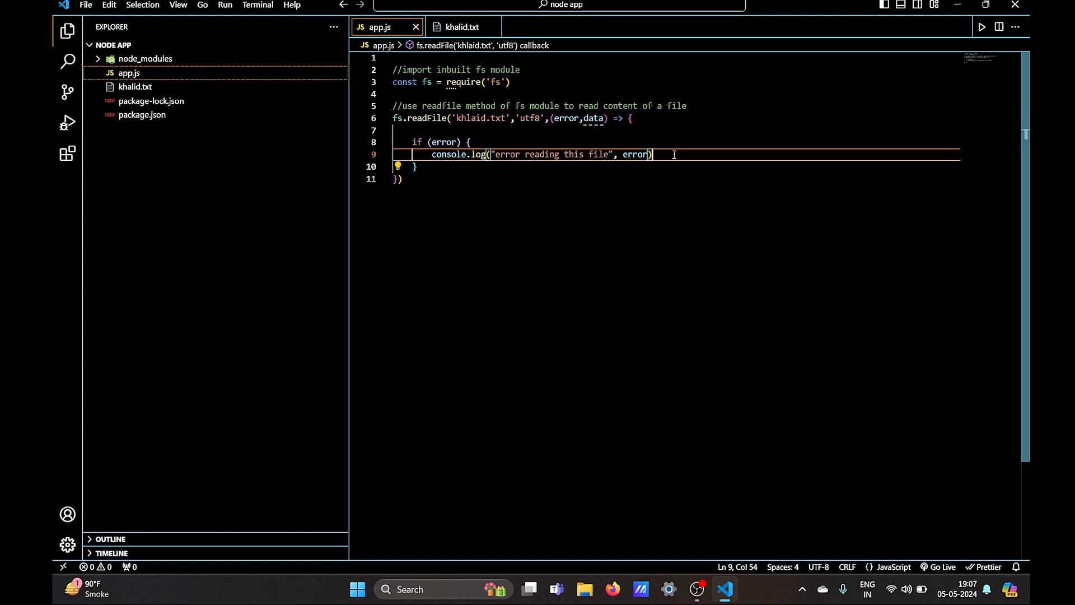
text(return;)
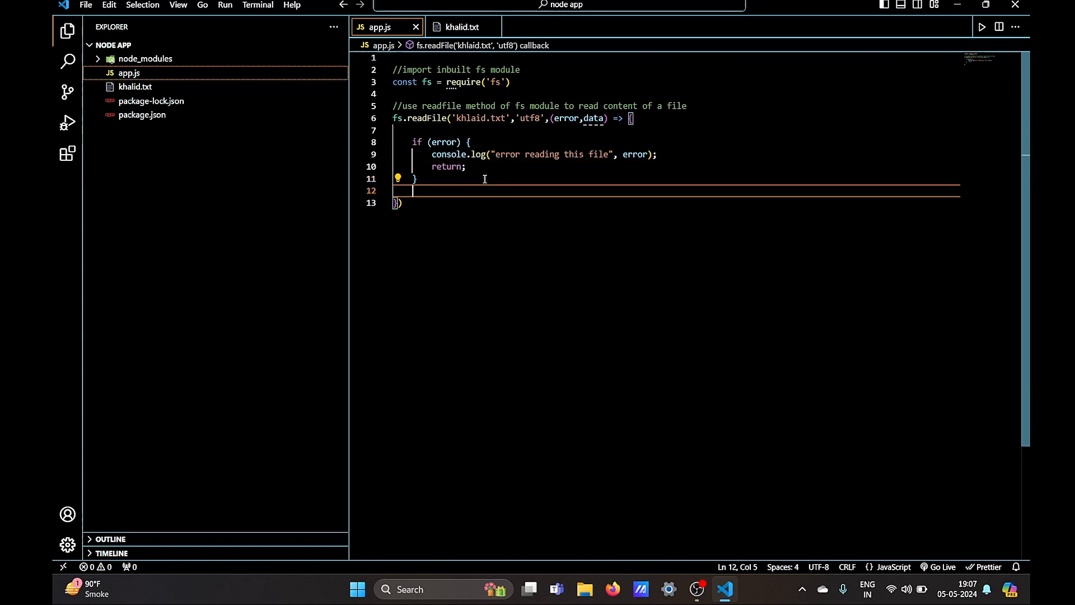
Log the file content with data and close the readFile call.
text(console.log("file content:)
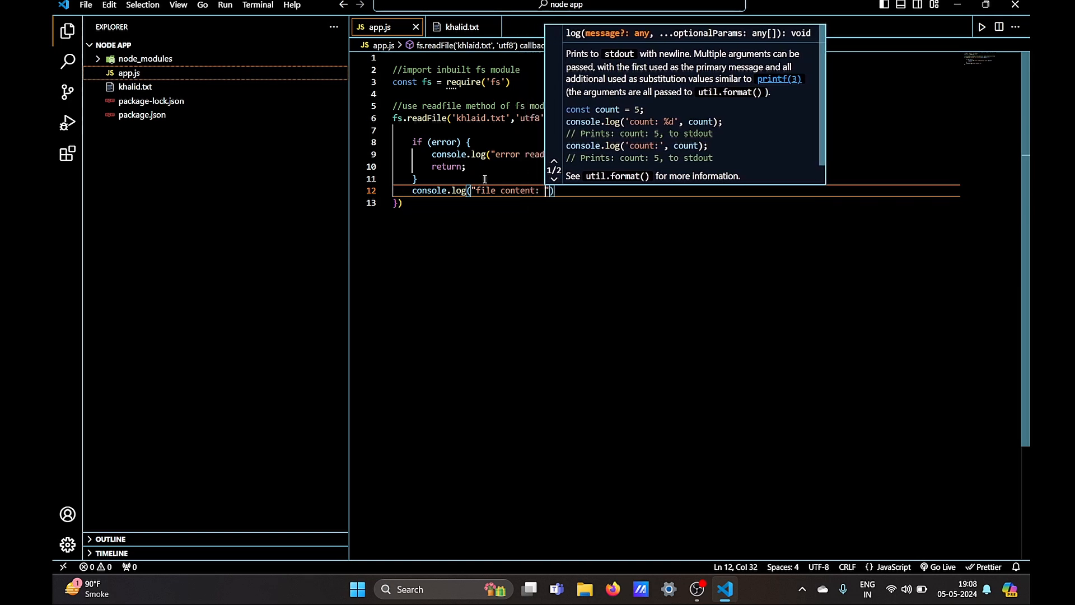
text(data)
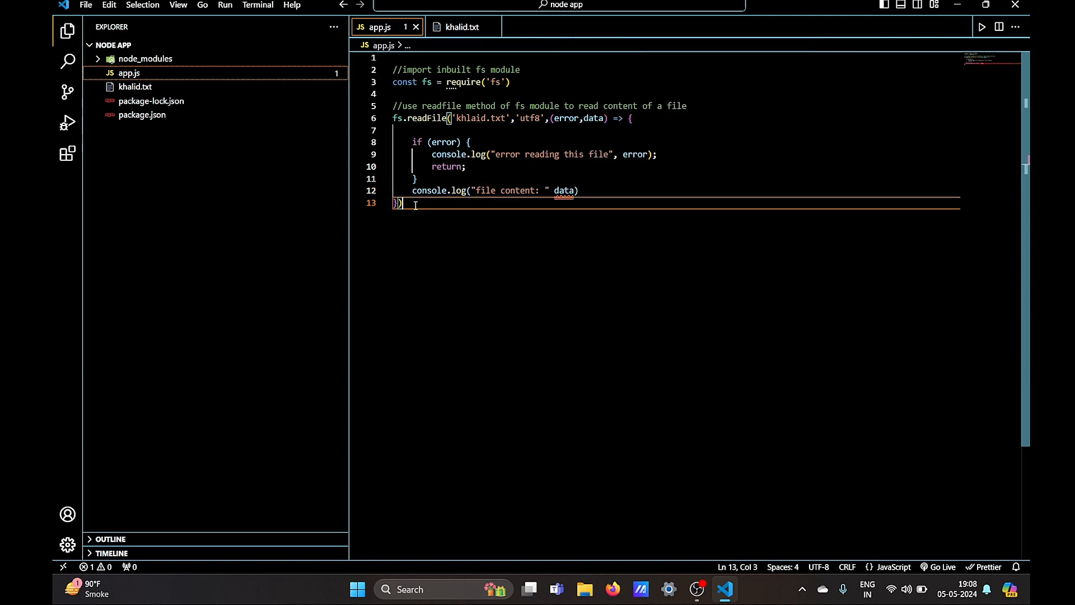
text(;)
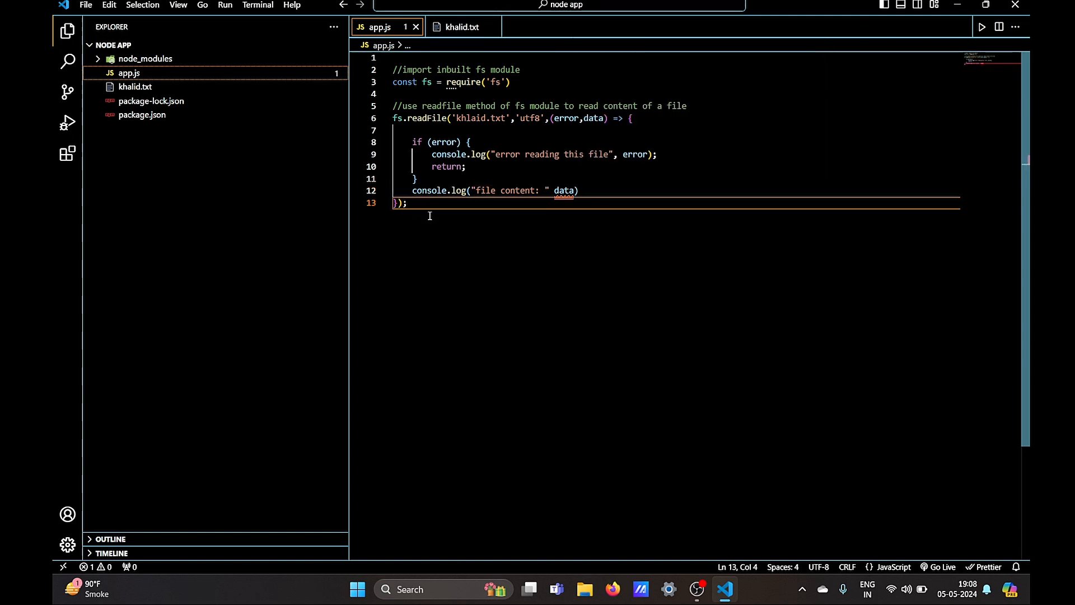
Review the finished app.js, check khalid.txt's contents, and return to app.js.
key(ctrl+a)
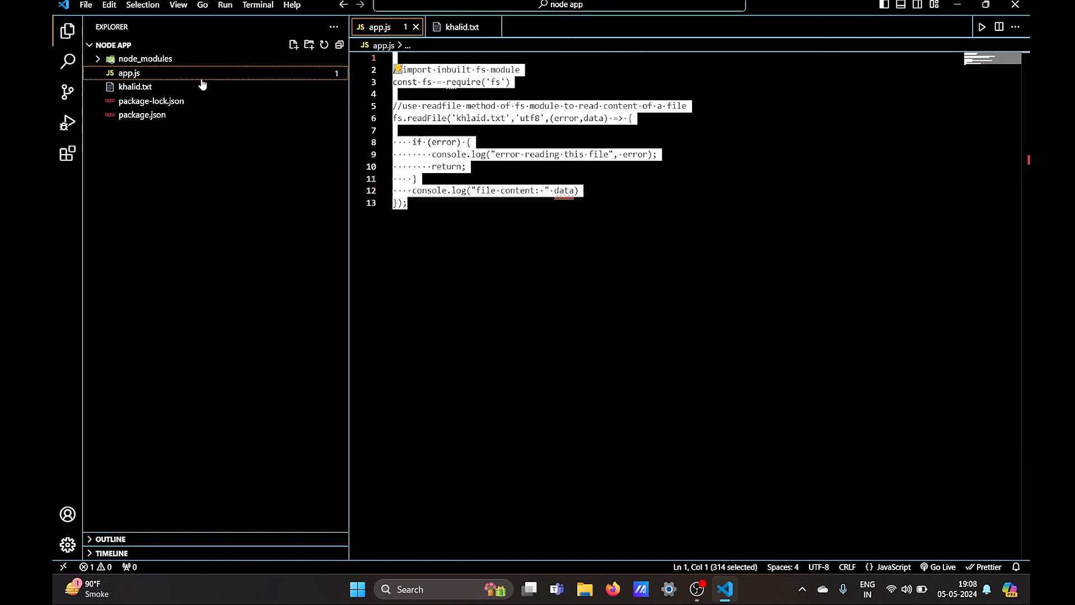
click(136, 86)
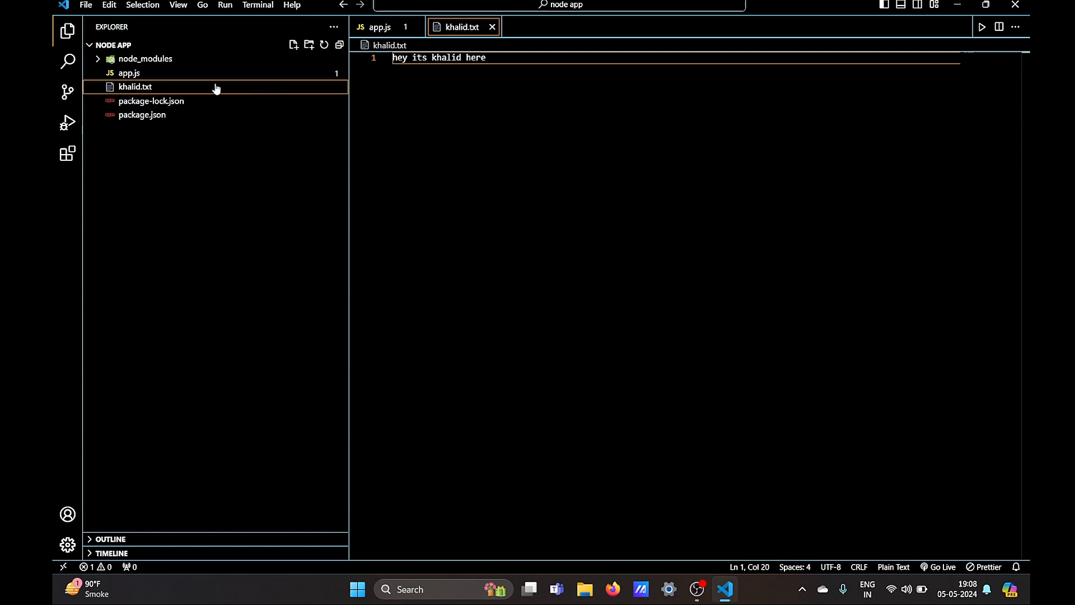
click(127, 73)
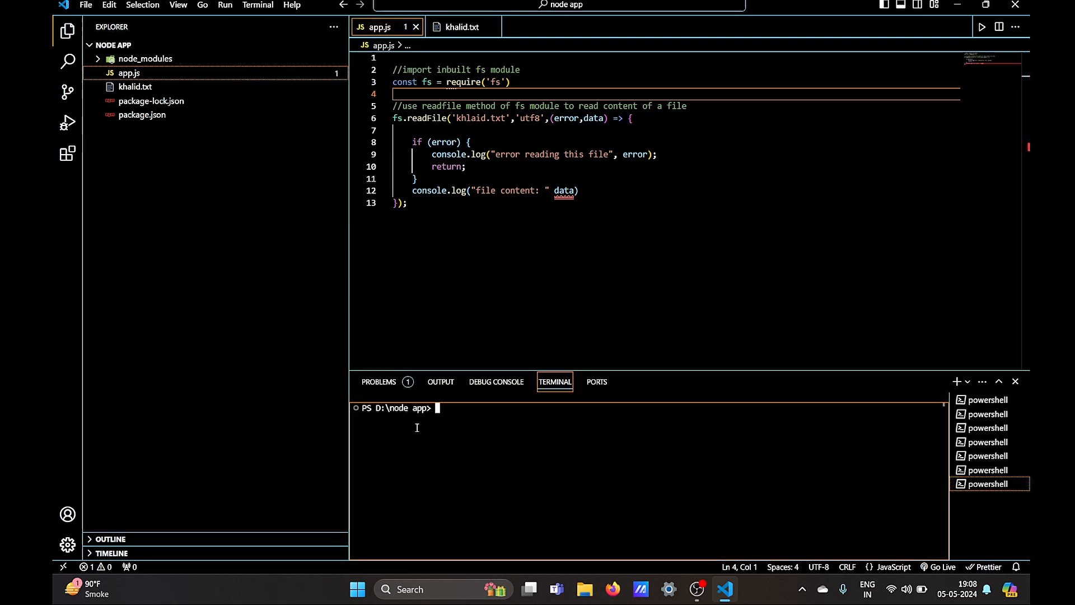
Run node app.js, hit the missing-parenthesis SyntaxError, and add the comma before data on line 12.
text(node)
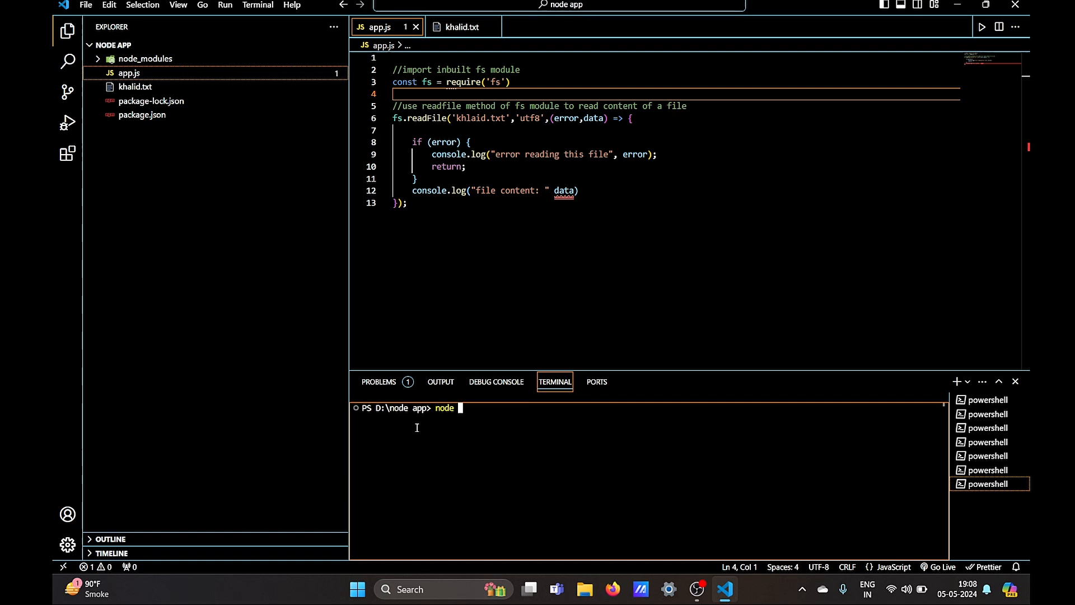
text(app)
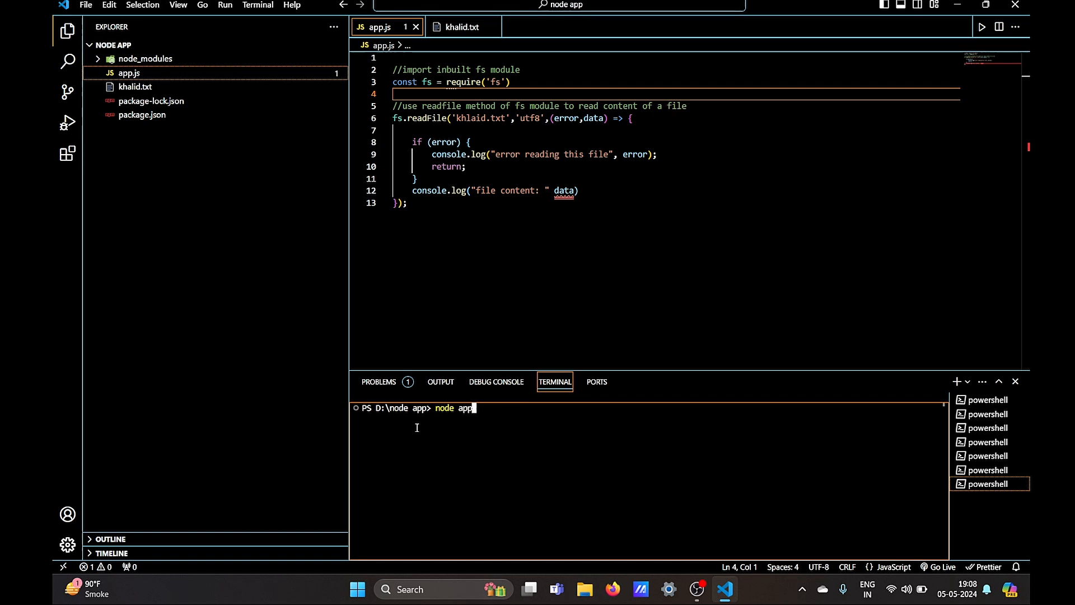
text(.js)
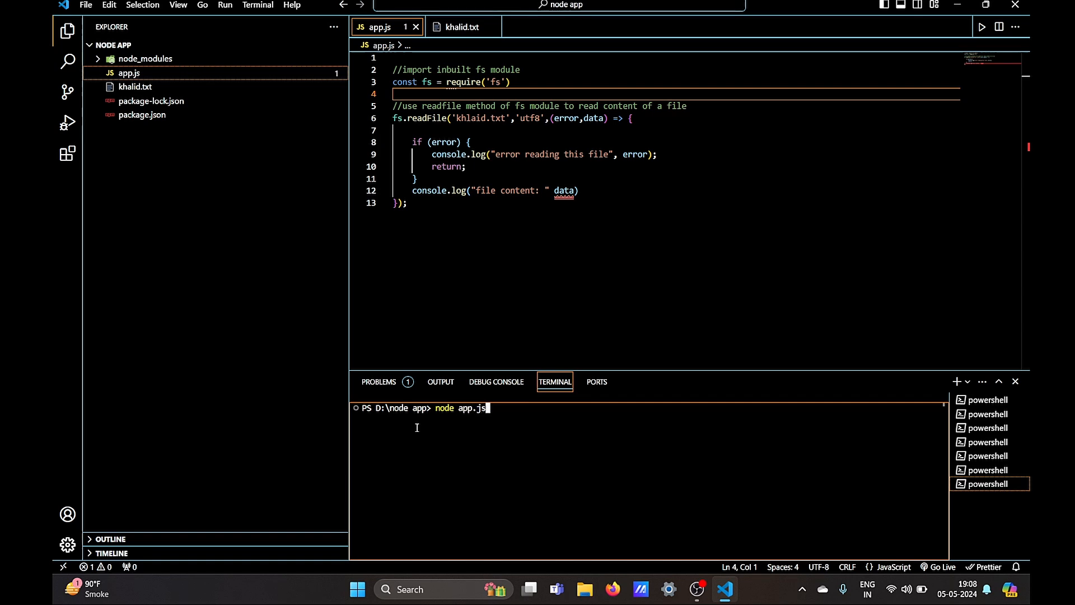
click(143, 115)
text(,)
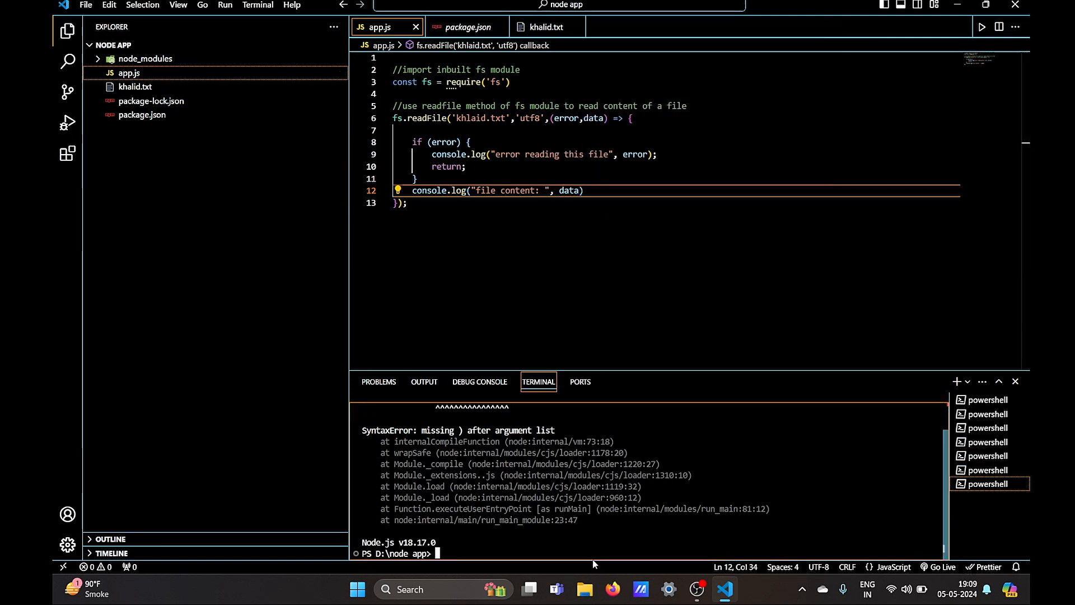
Rerun node app.js, get ENOENT for missing khlaid.txt, and place the cursor in the misspelled name.
text(node app.js)
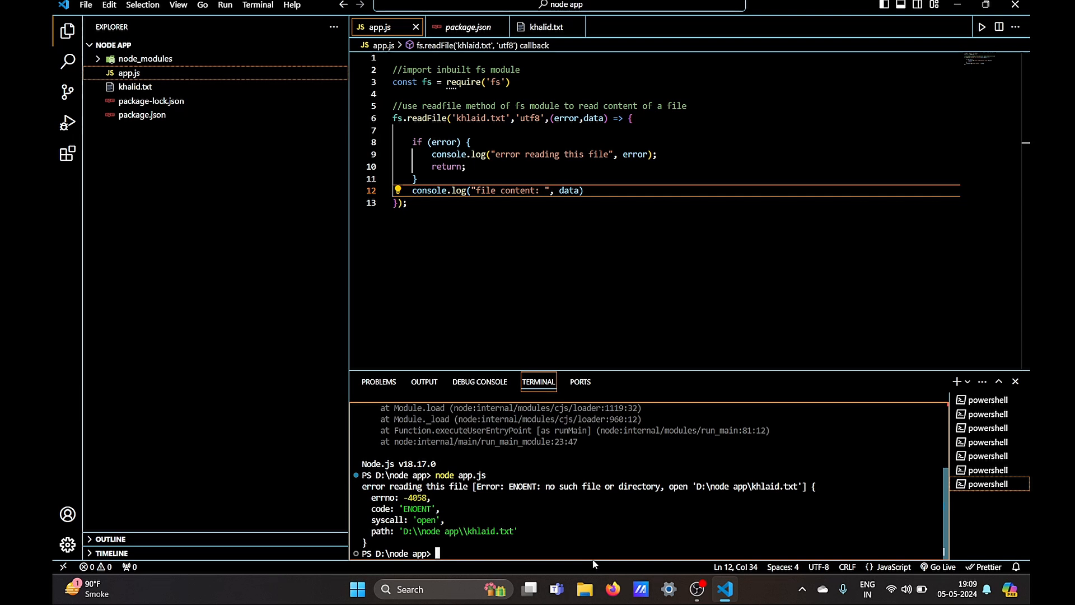
click(488, 117)
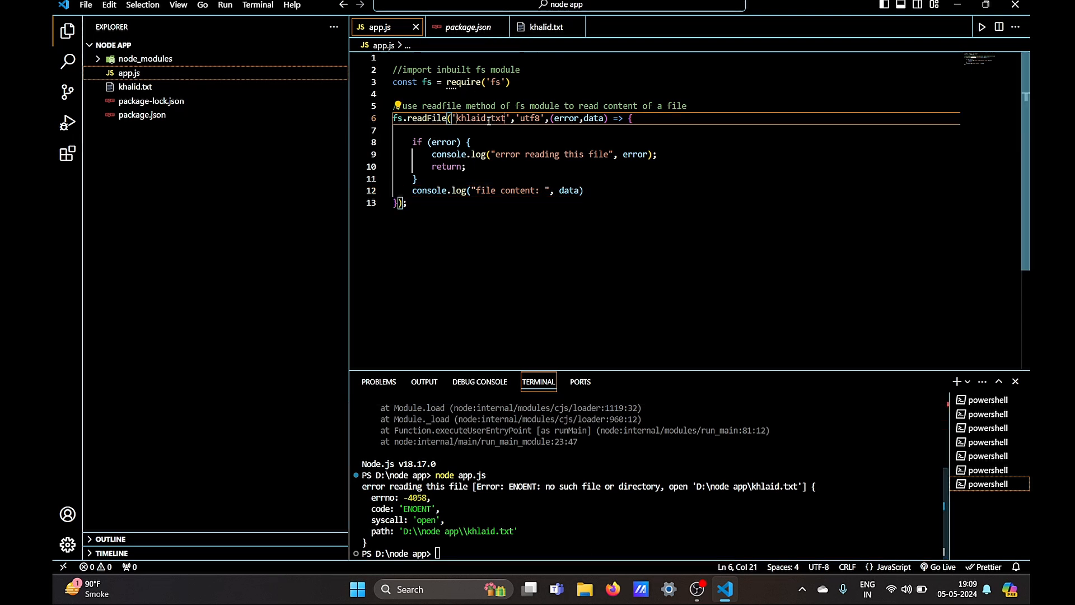